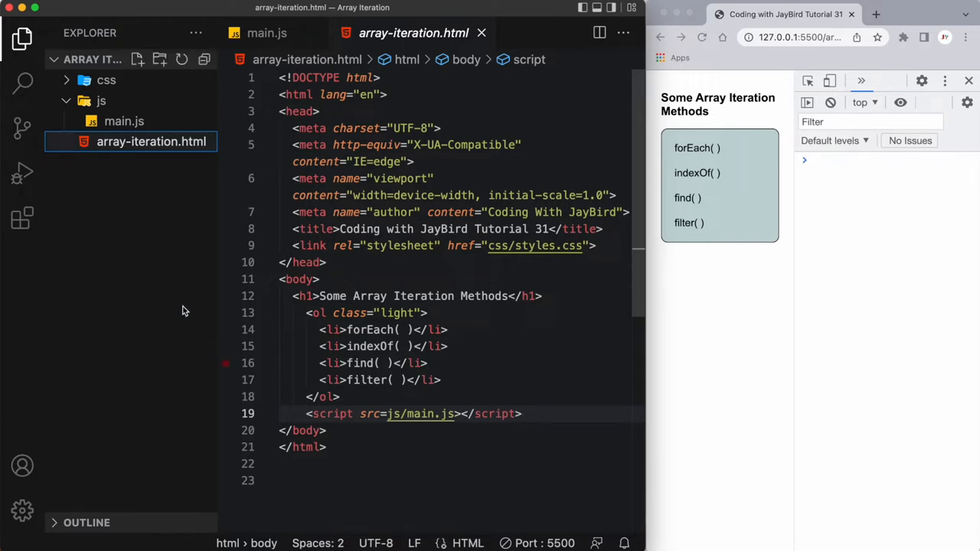
# Switch the editor to main.js from the Explorer's js folder
pyautogui.click(124, 121)
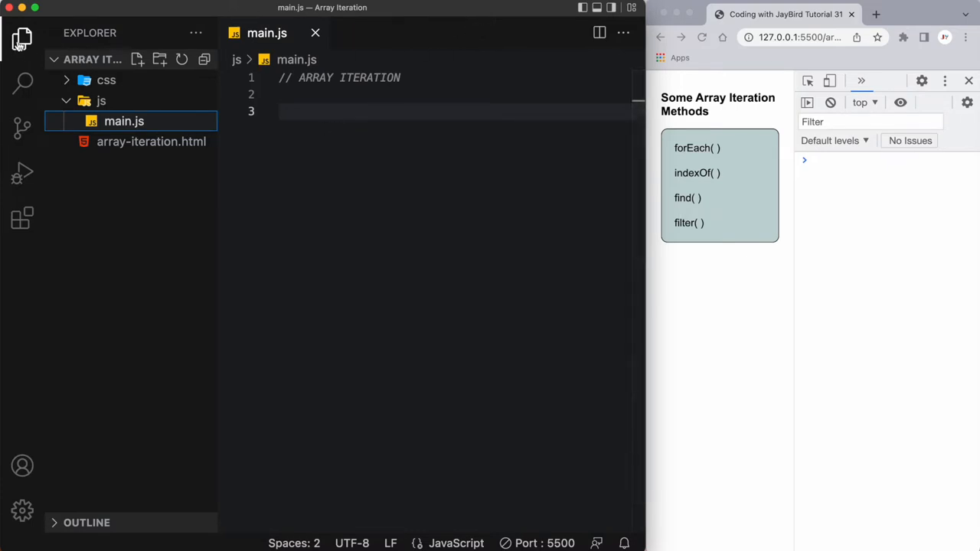
# Hide the sidebar, add a // forEach() comment and declare const list = ["hats", "sunscreen", "towel"];
pyautogui.click(21, 39)
pyautogui.write('//')
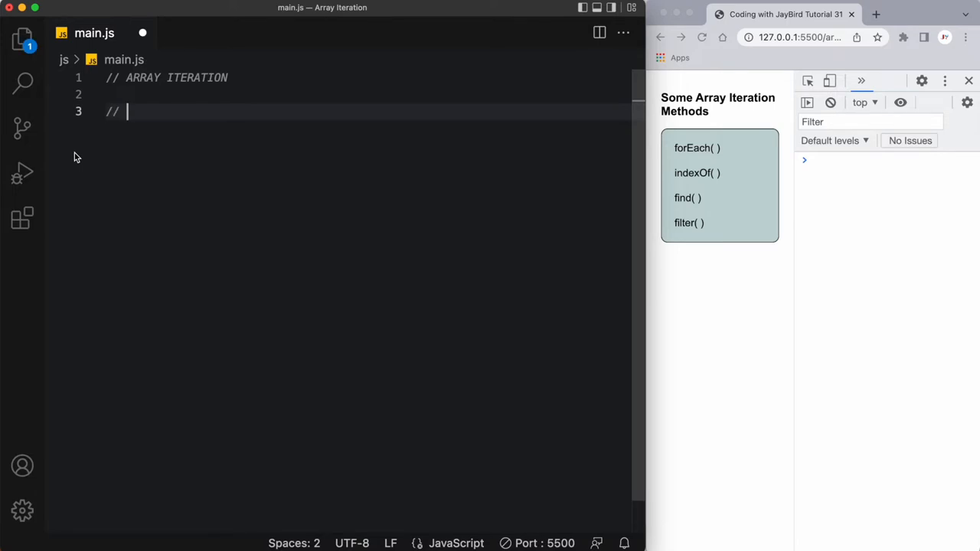
pyautogui.write('forEach()')
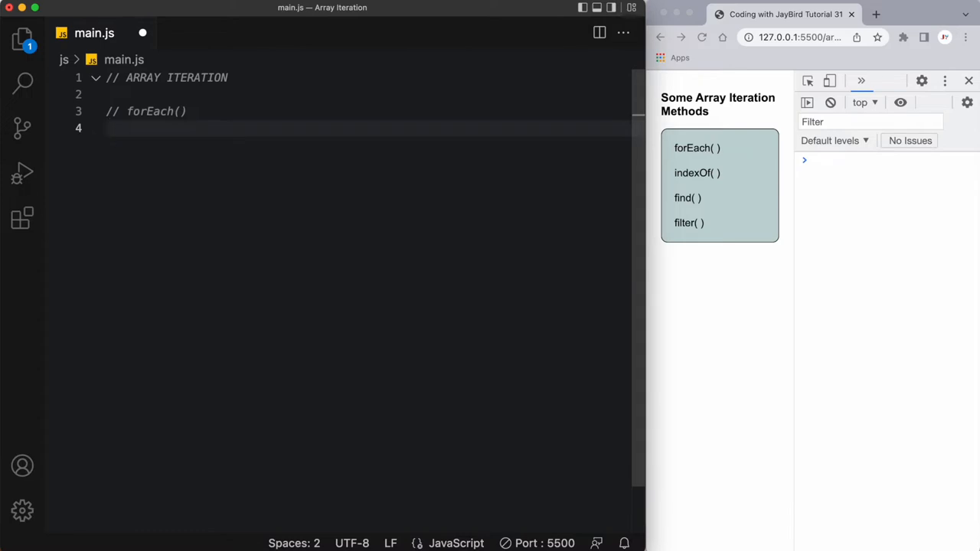
pyautogui.write('const list')
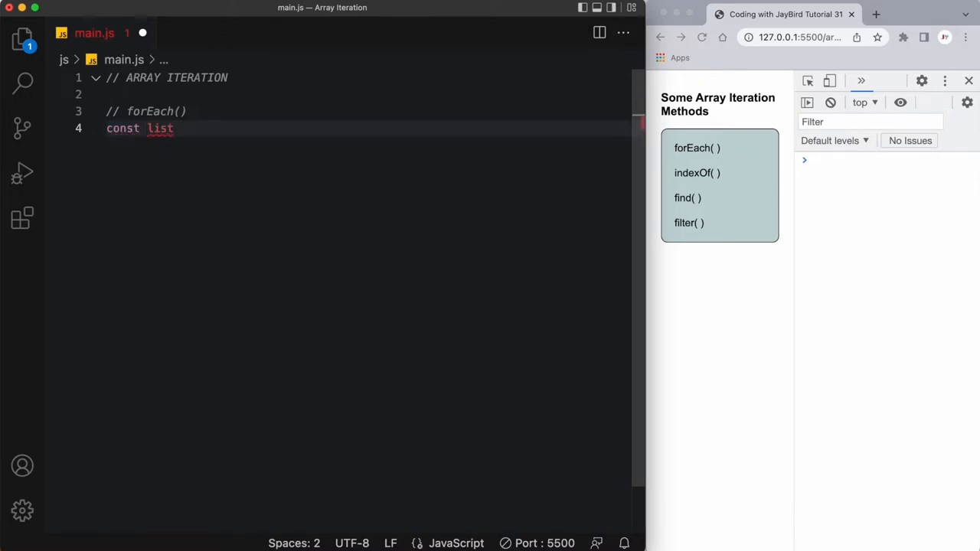
pyautogui.write('= ["hats", "')
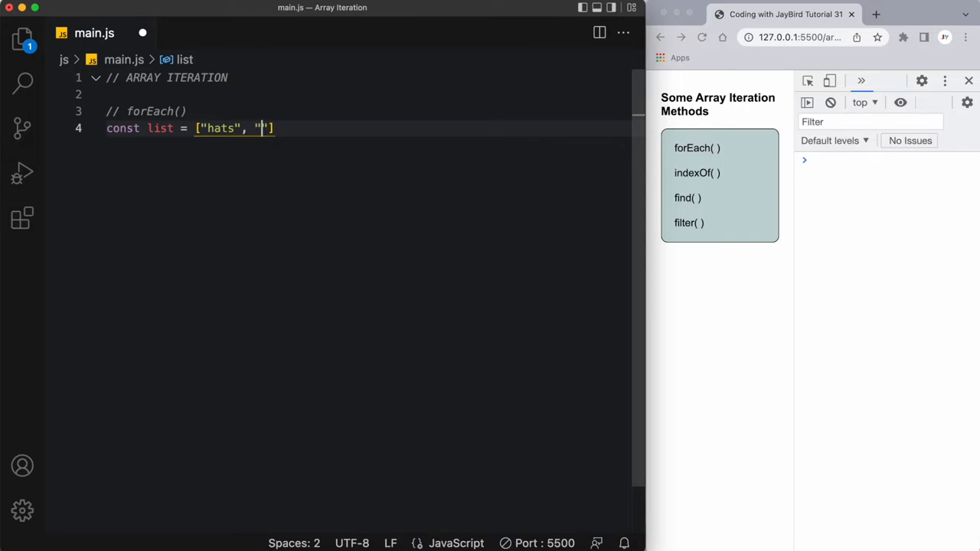
pyautogui.write('sunsc')
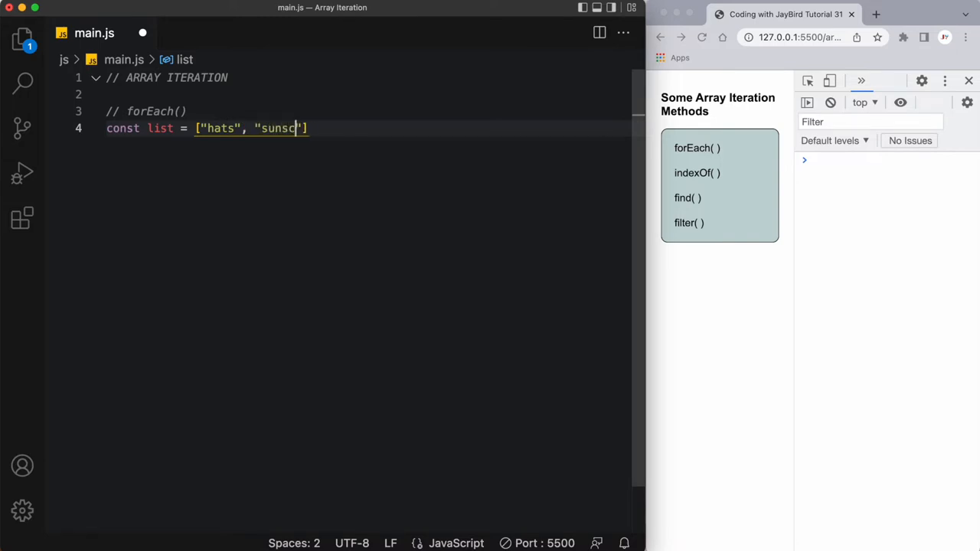
pyautogui.write('reen",')
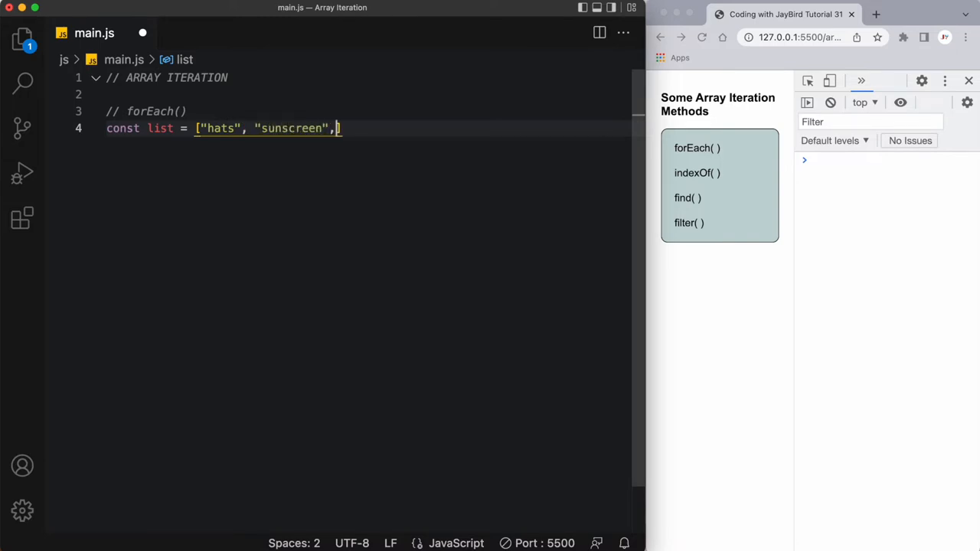
pyautogui.write('""')
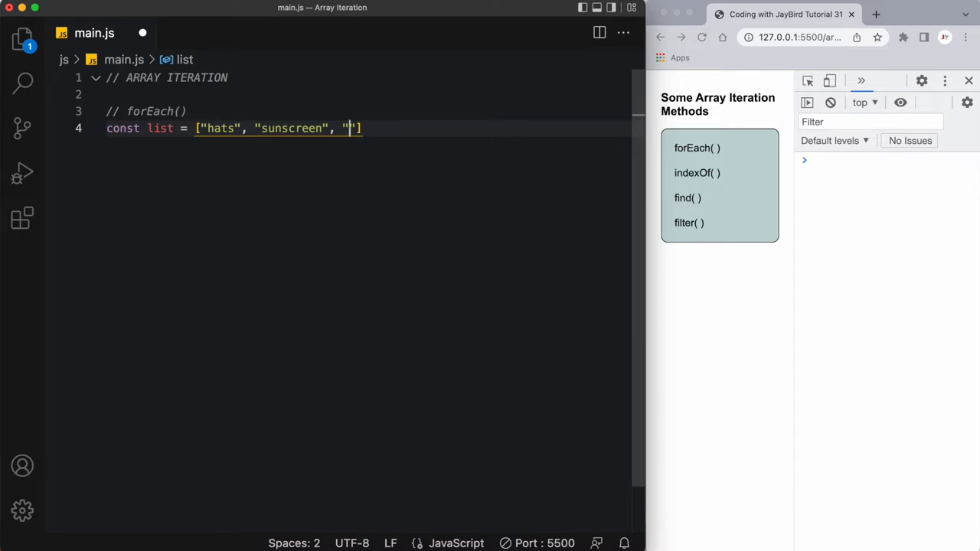
pyautogui.write('towel')
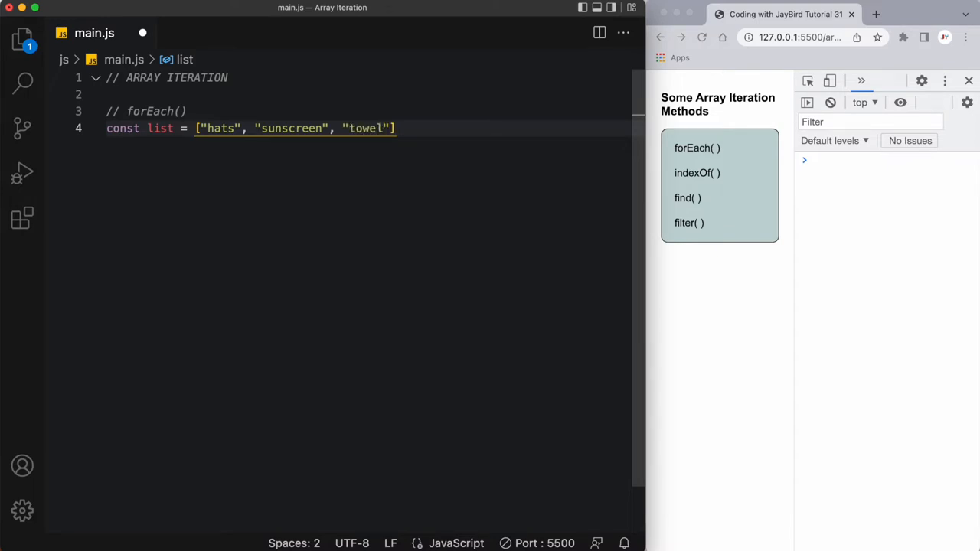
pyautogui.write(';')
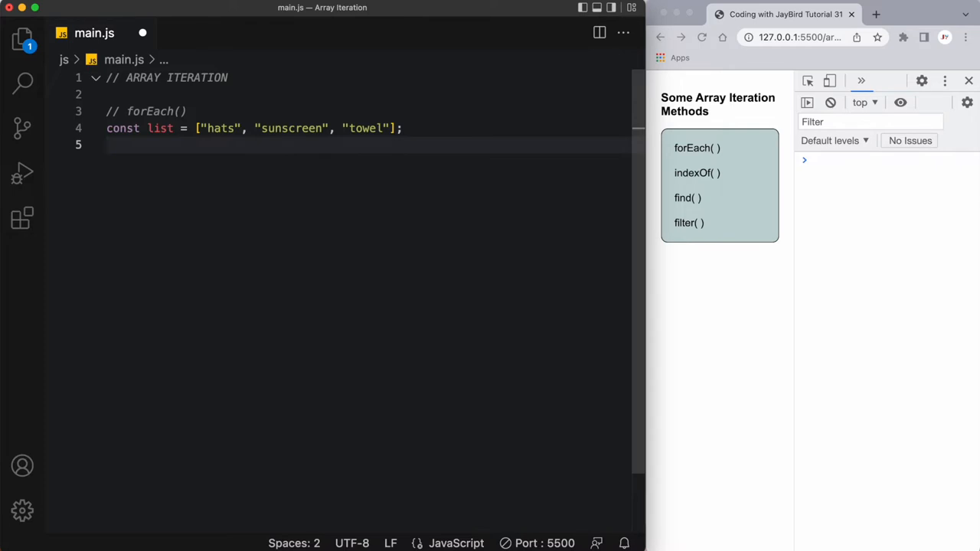
# Call list.forEach(someFunction); below the list declaration
pyautogui.write('list')
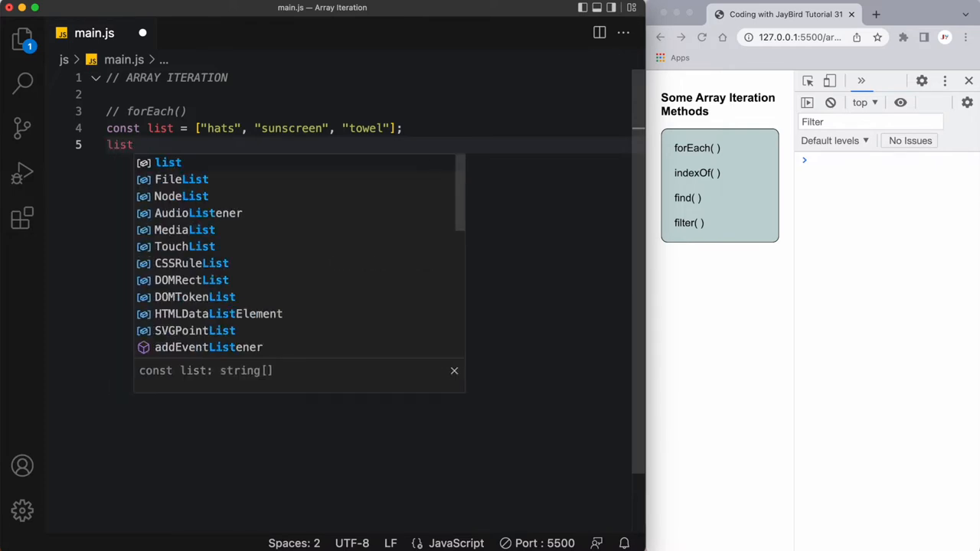
pyautogui.write('.')
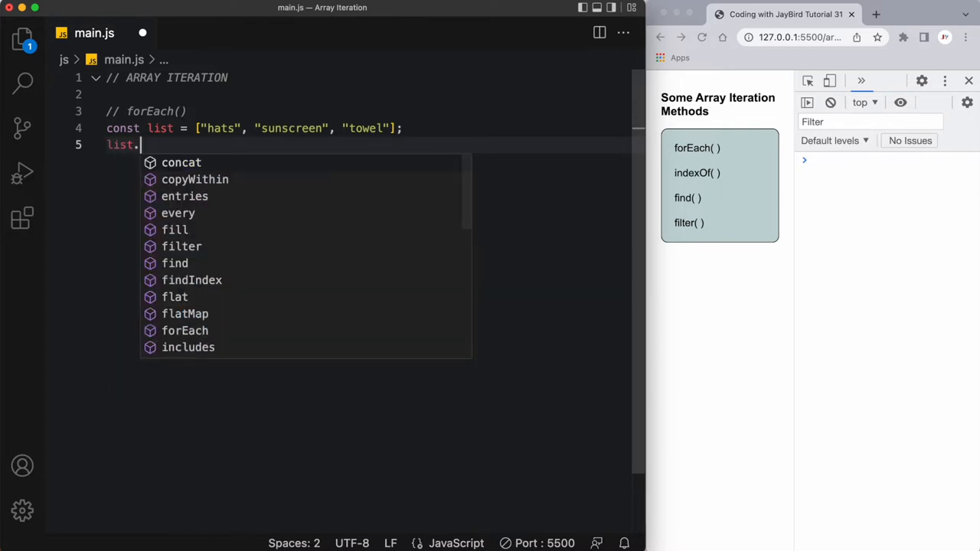
pyautogui.write('forEach')
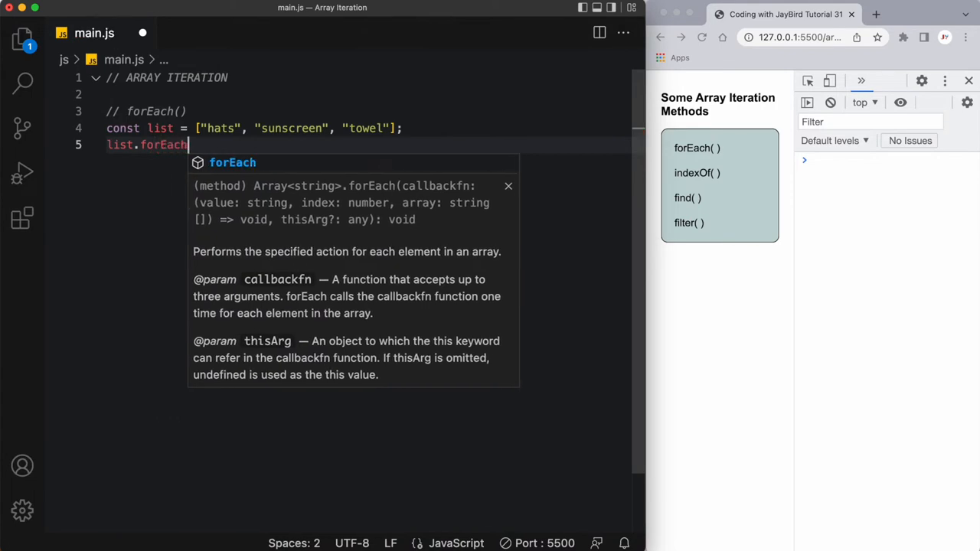
pyautogui.write('(')
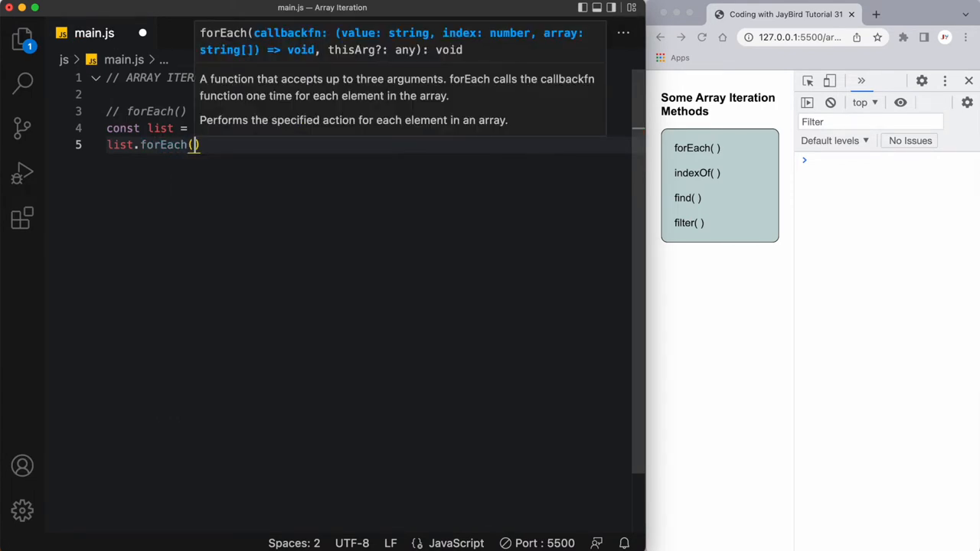
pyautogui.write('s')
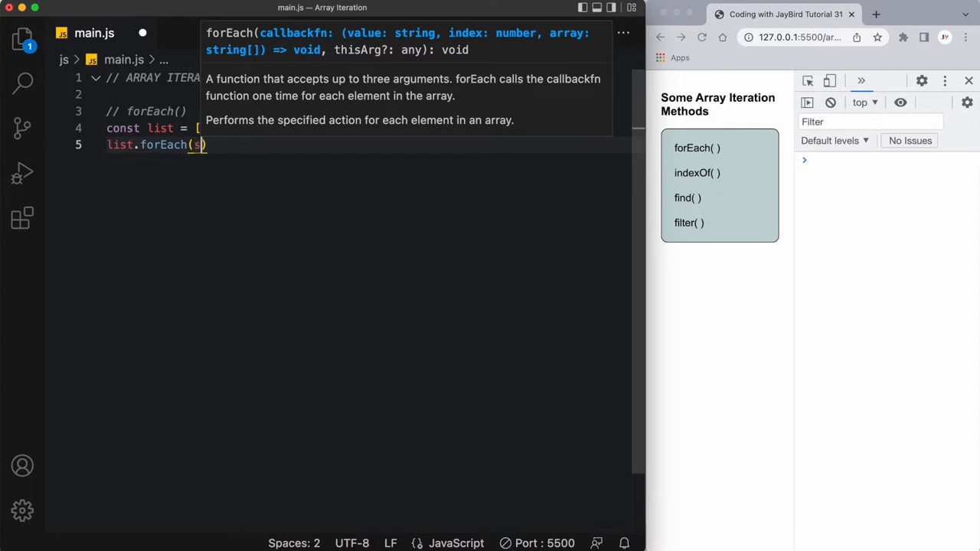
pyautogui.write('omeFunction')
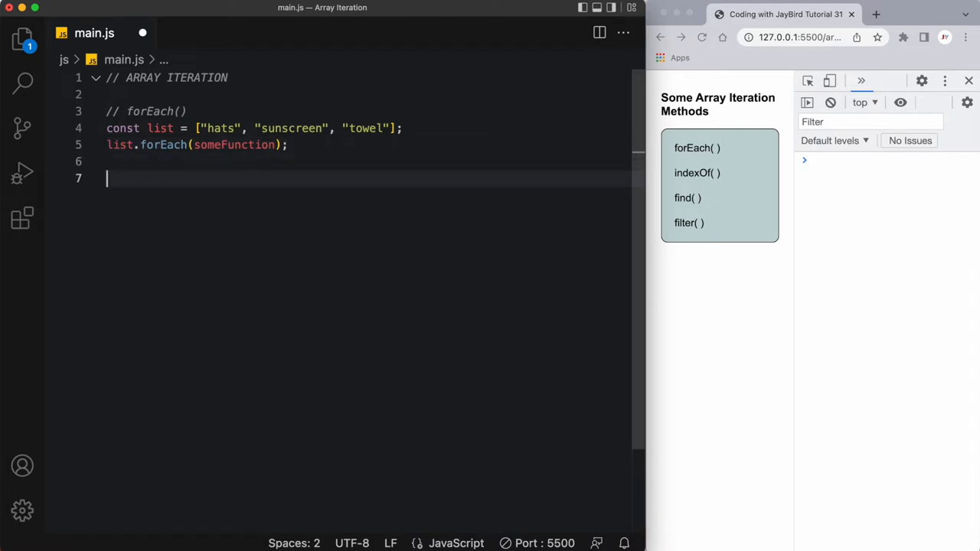
# Define function someFunction(listItem) that does console.log(listItem), logging hats, sunscreen, towel
pyautogui.write('funct')
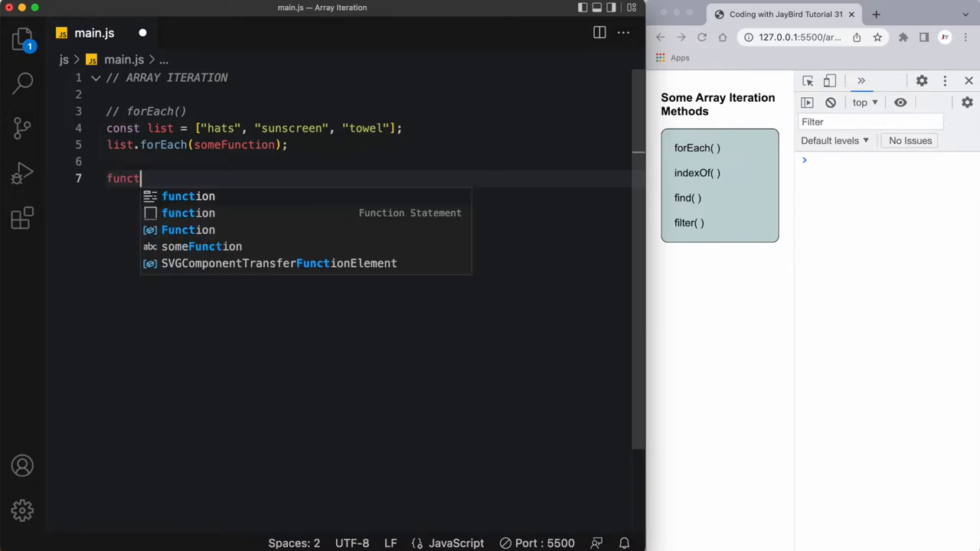
pyautogui.write('ion someFunction(')
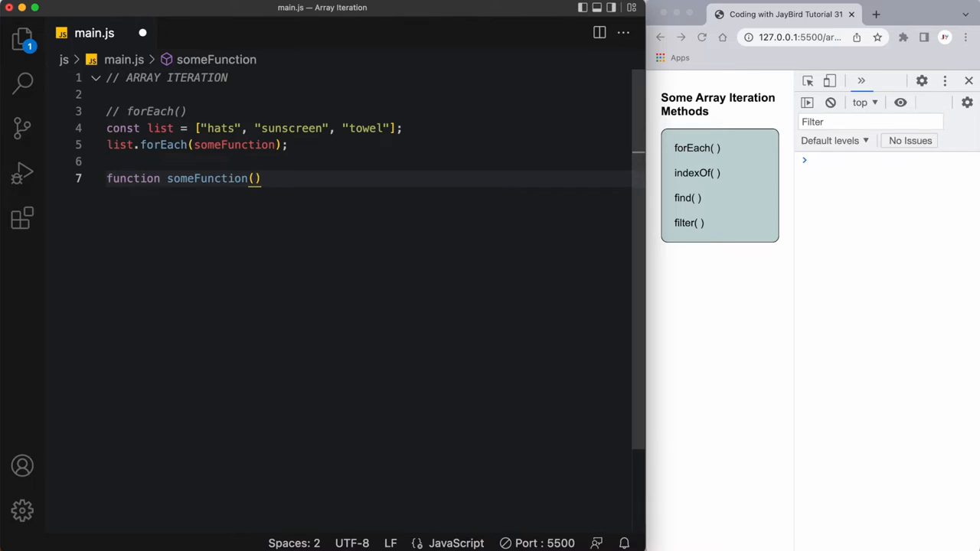
pyautogui.write('listIt')
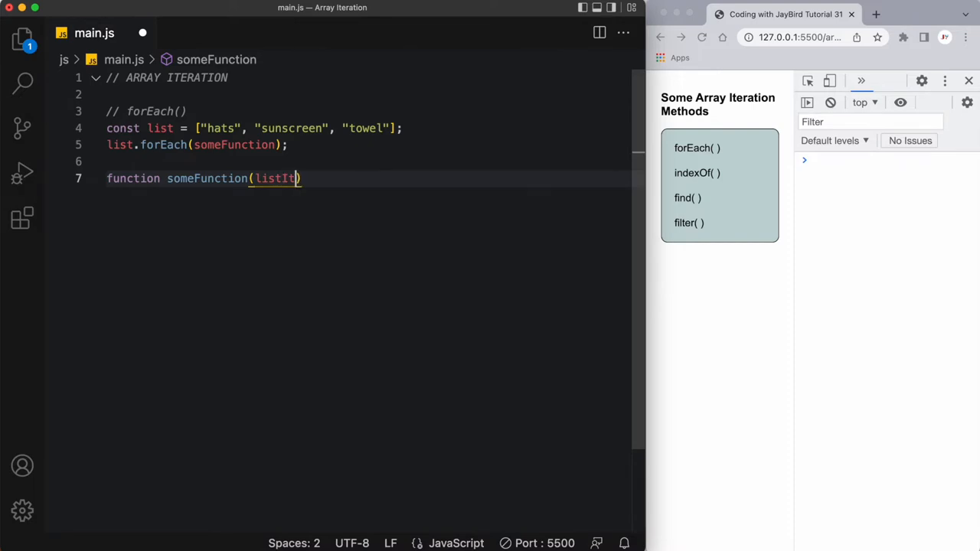
pyautogui.write('em)')
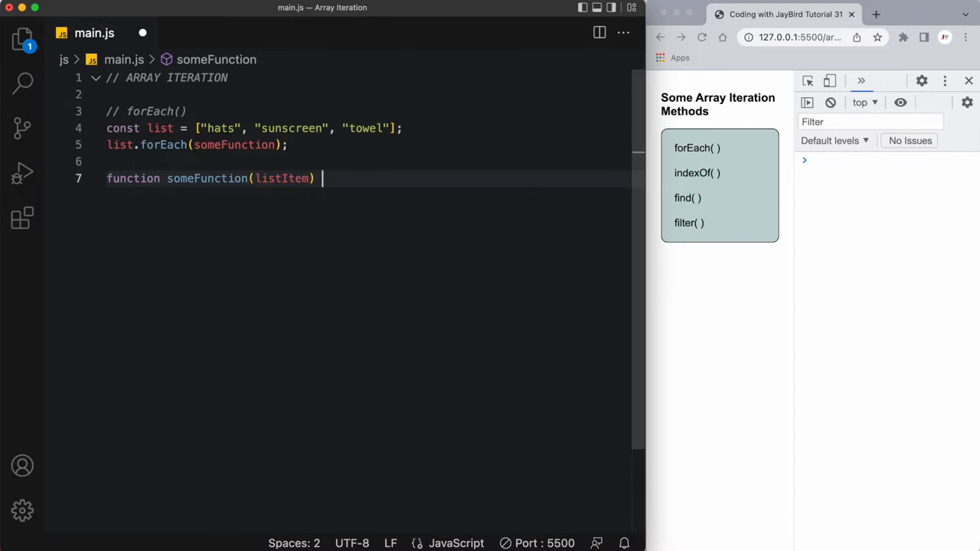
pyautogui.write('{')
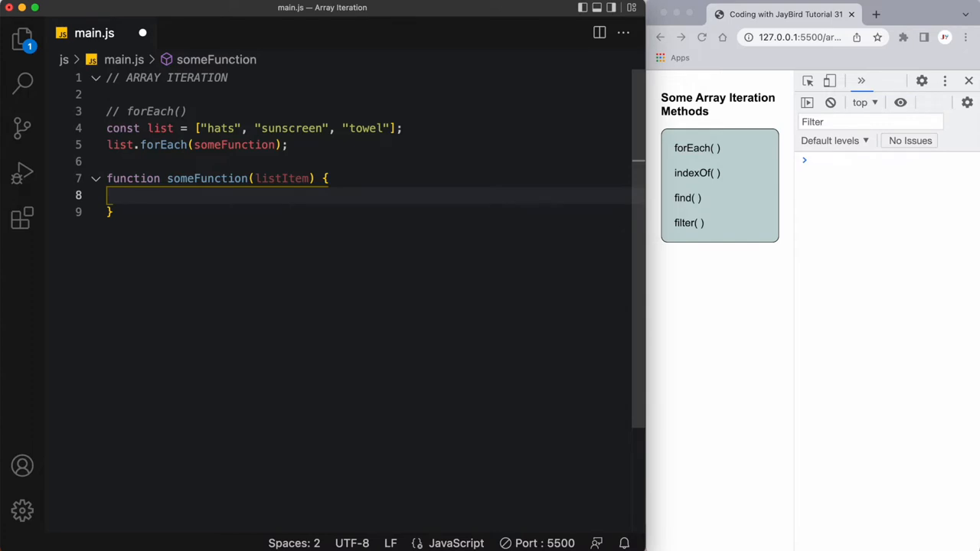
pyautogui.write('consol')
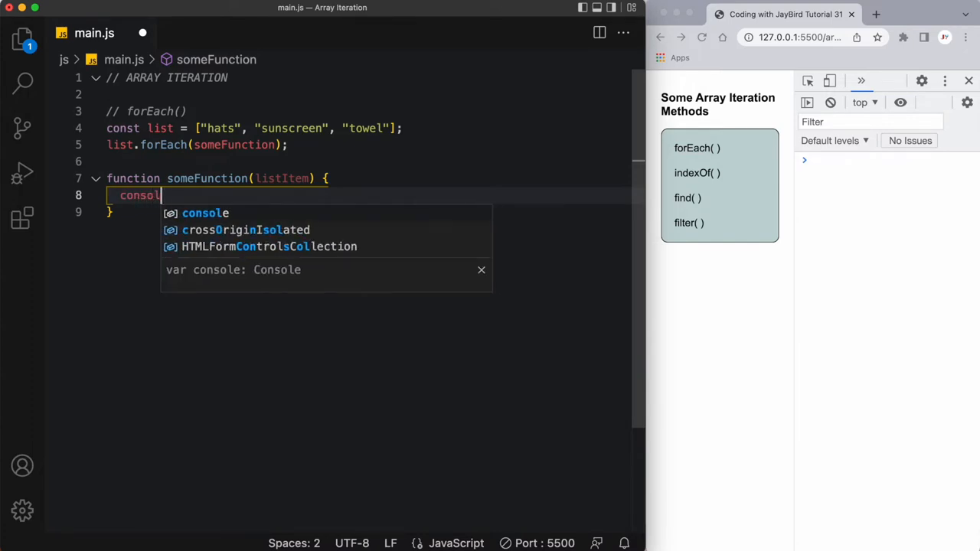
pyautogui.write('.log(')
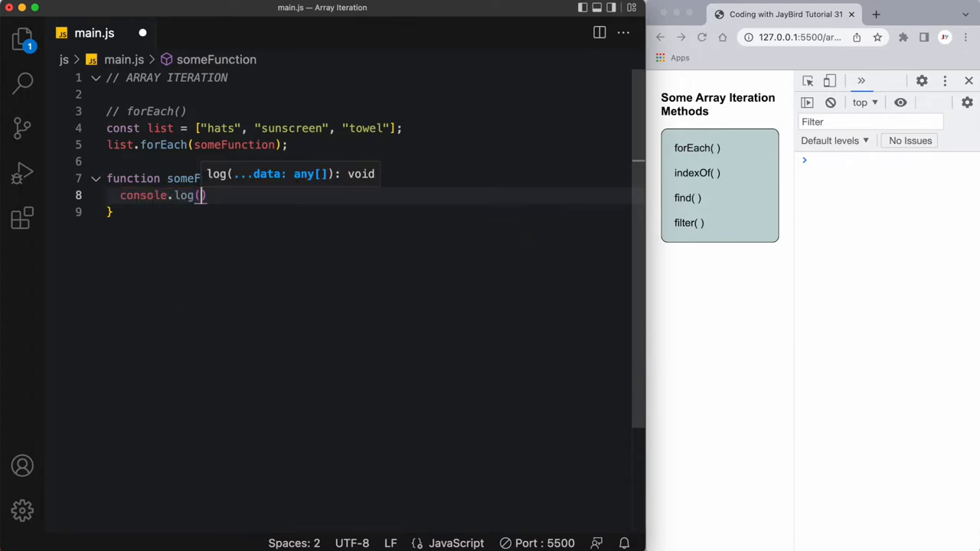
pyautogui.write('listItem')
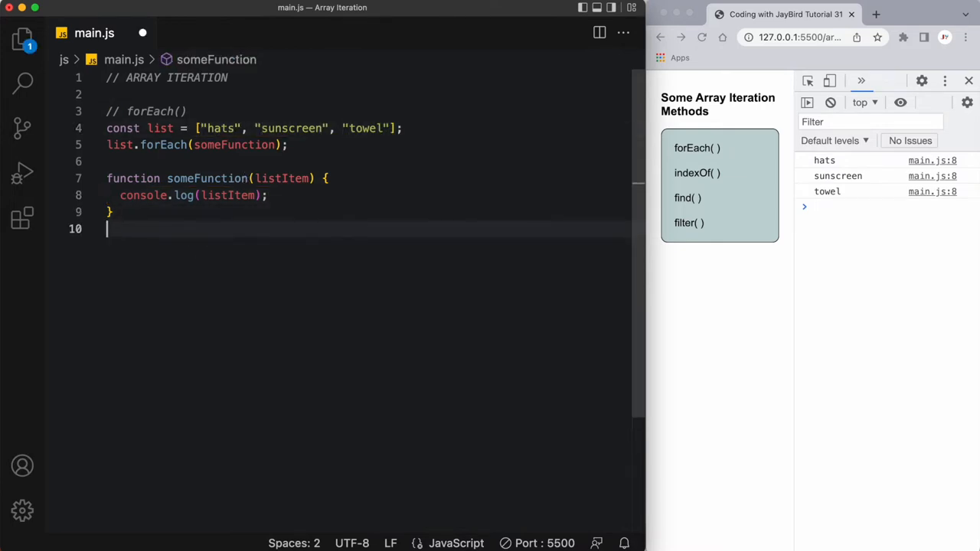
# Add an // indexOf() comment and a stationary array of pens, pencil, ruler and eraser
pyautogui.write('//')
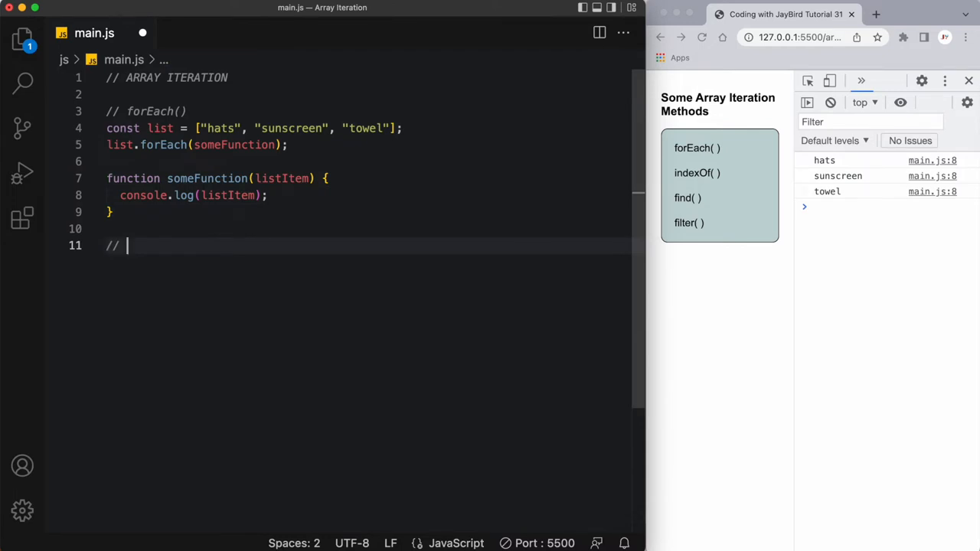
pyautogui.write('indexOf()')
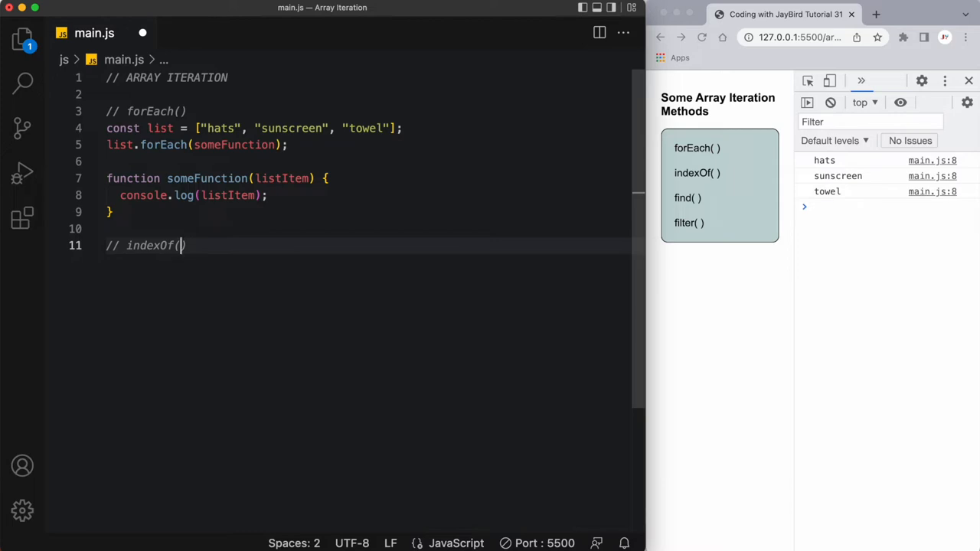
pyautogui.write('c')
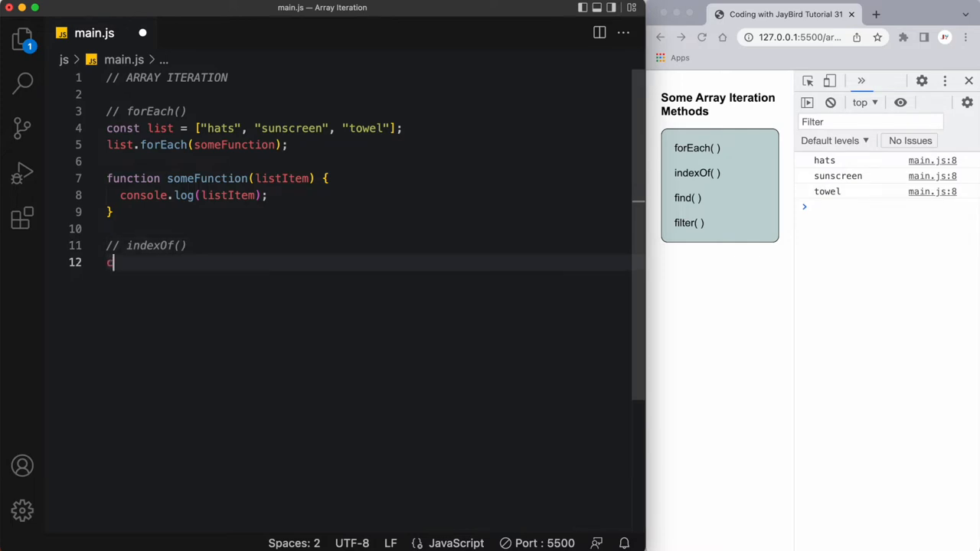
pyautogui.write('onst stationary = [')
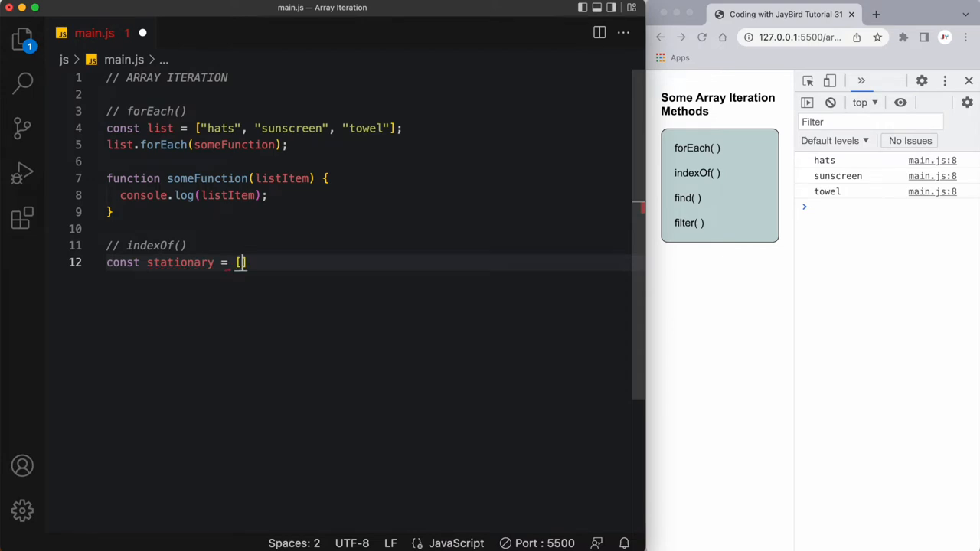
pyautogui.write('"pens"')
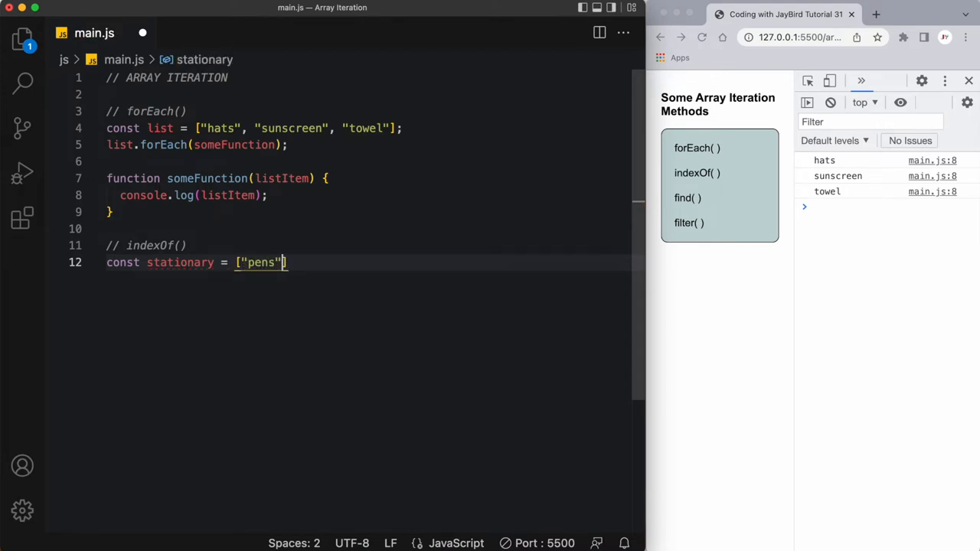
pyautogui.write(', "pencil"')
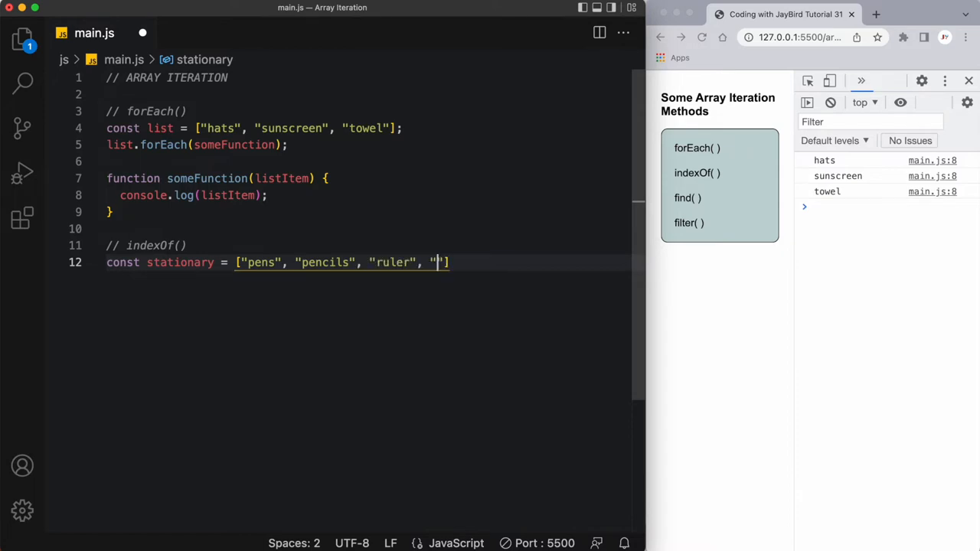
pyautogui.write('eraser')
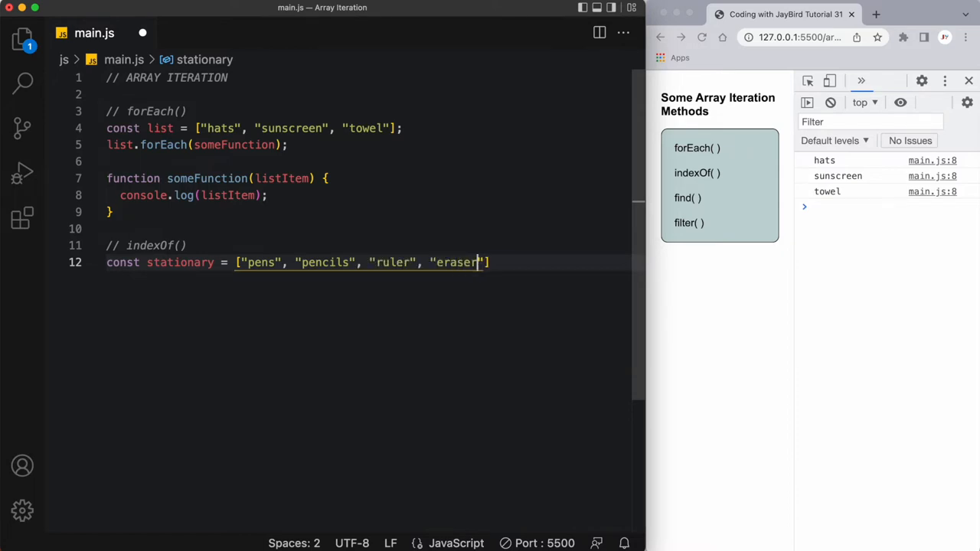
pyautogui.write(';')
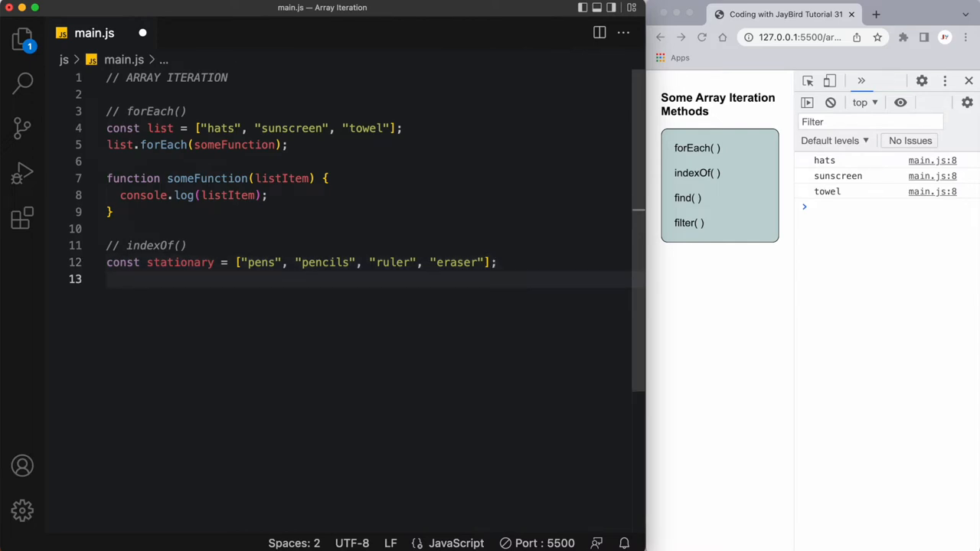
# Set let indexValue = stationary.indexOf("ruler") and console.log it, printing 2
pyautogui.write('l')
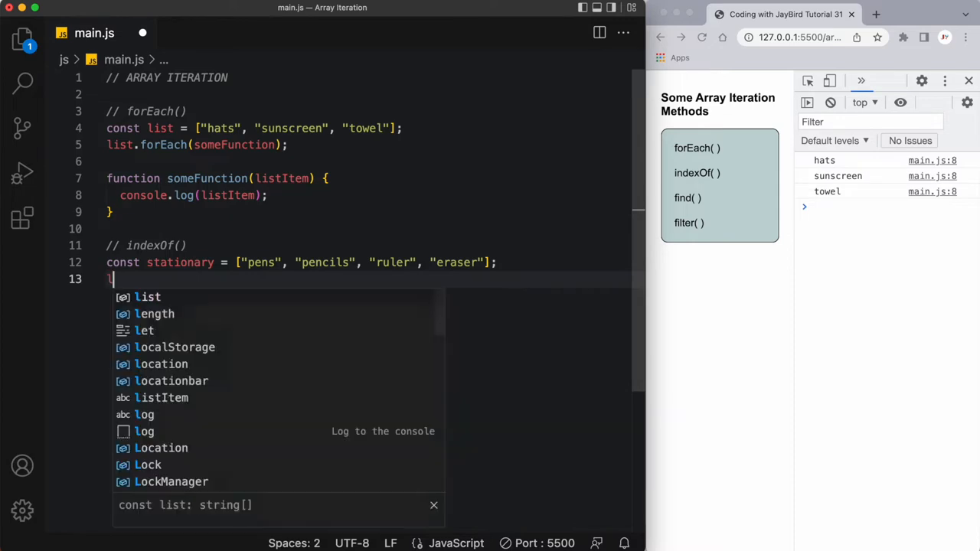
pyautogui.write('et ind')
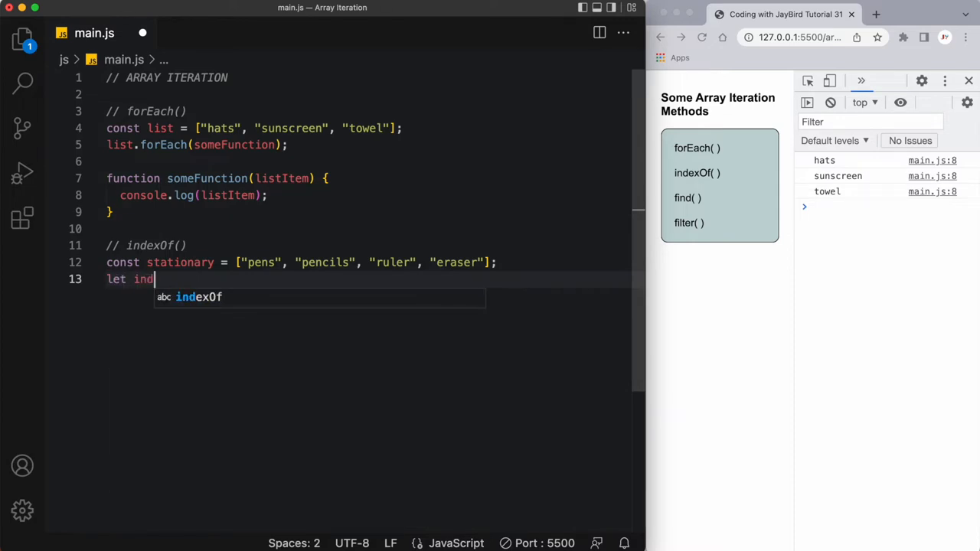
pyautogui.write('exValue =')
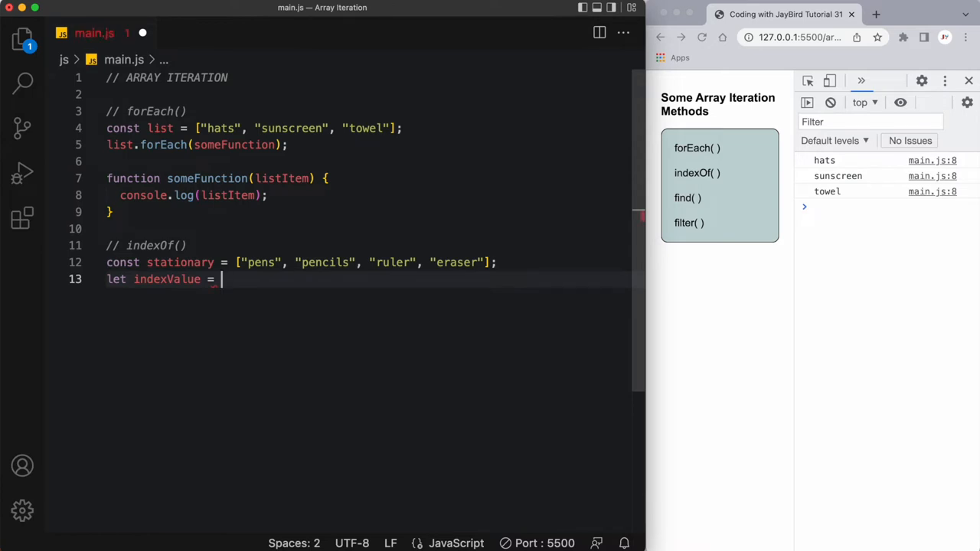
pyautogui.write('stationar')
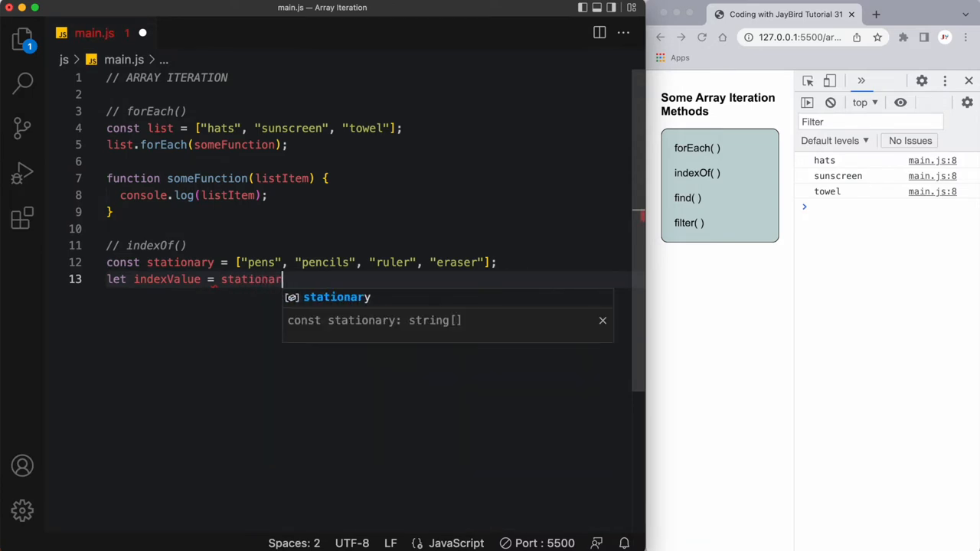
pyautogui.write('.i')
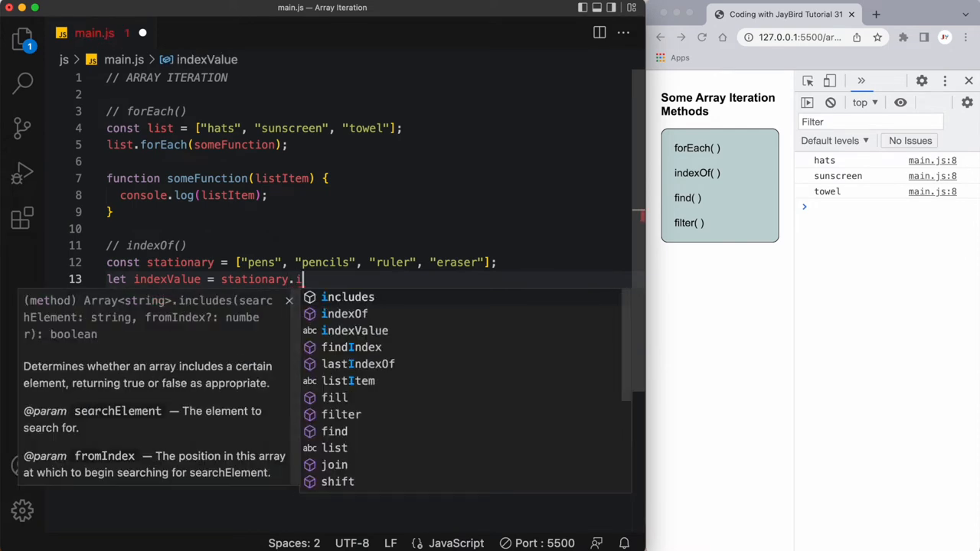
pyautogui.write('ndexOf(')
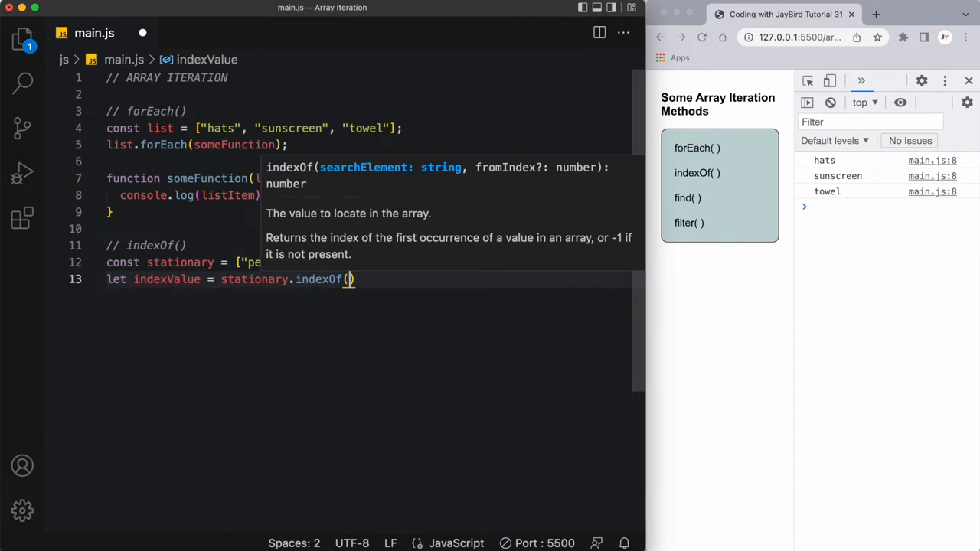
pyautogui.write('"ruler"')
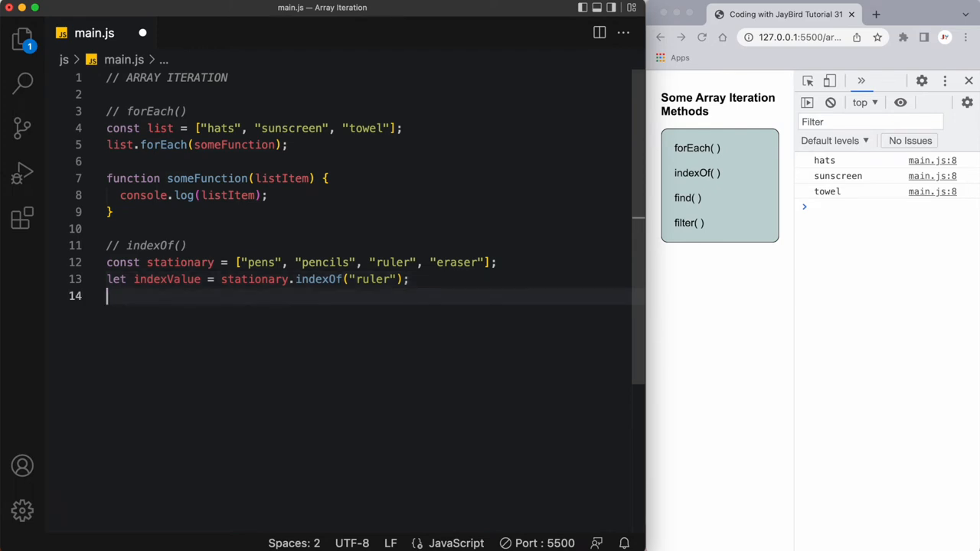
pyautogui.write('console.l')
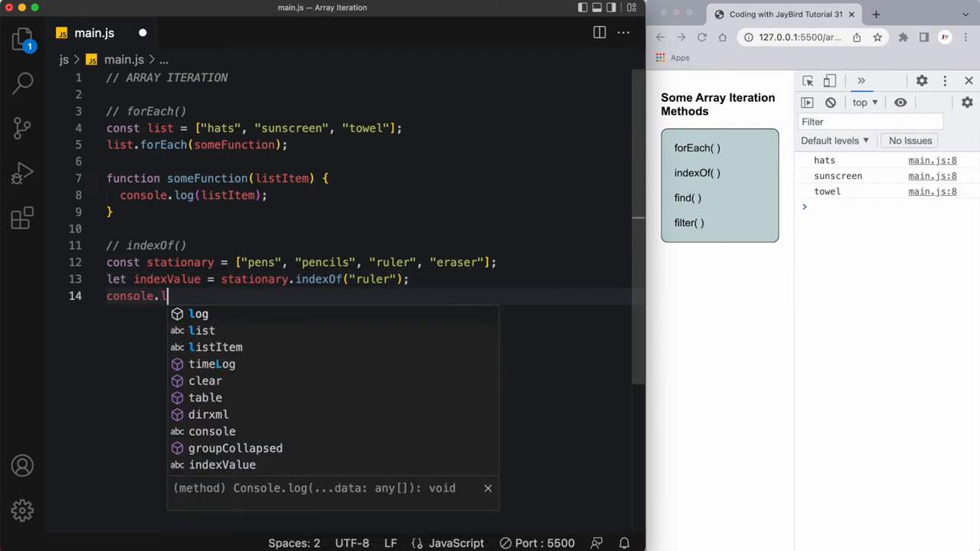
pyautogui.write('og(indexValue);')
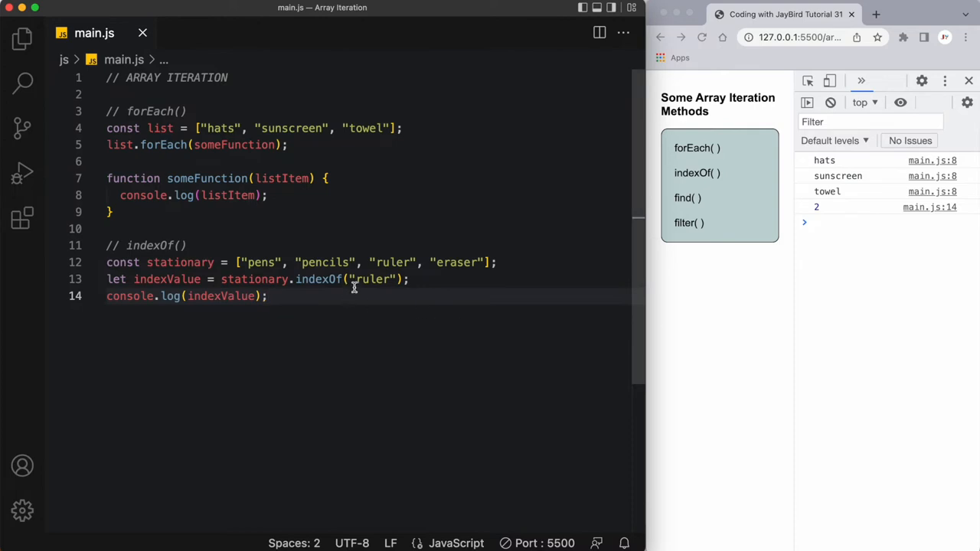
# Add a // find() comment on a new line below the indexOf section
pyautogui.doubleClick(391, 263)
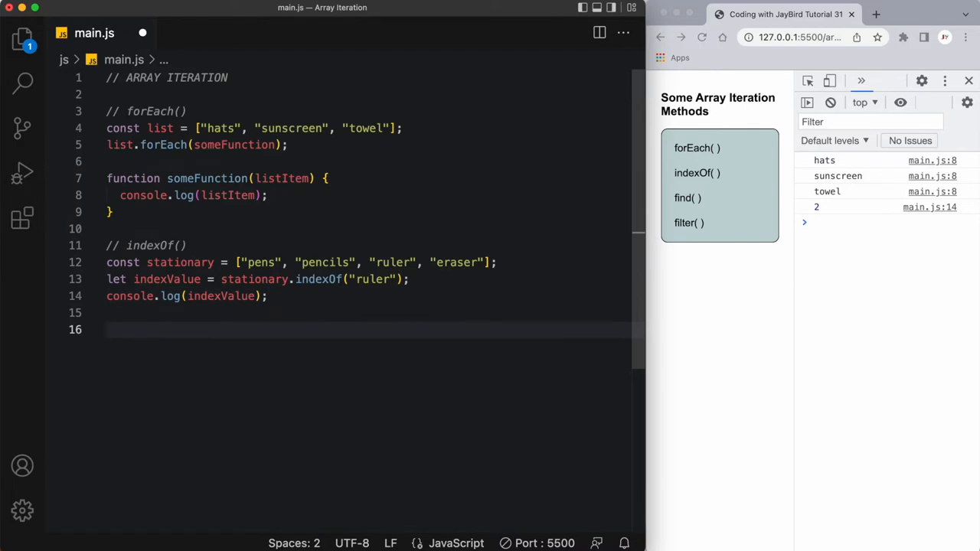
pyautogui.write('// find')
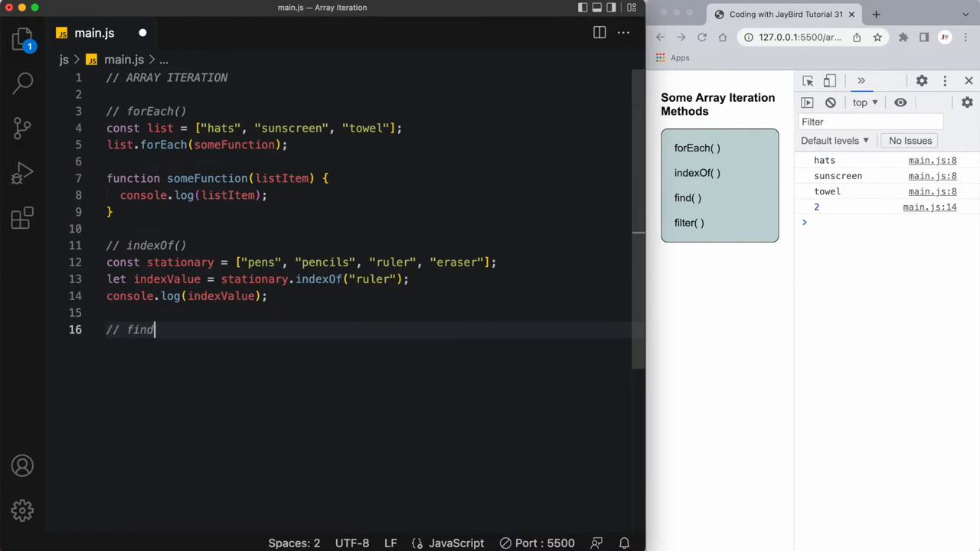
pyautogui.write('()')
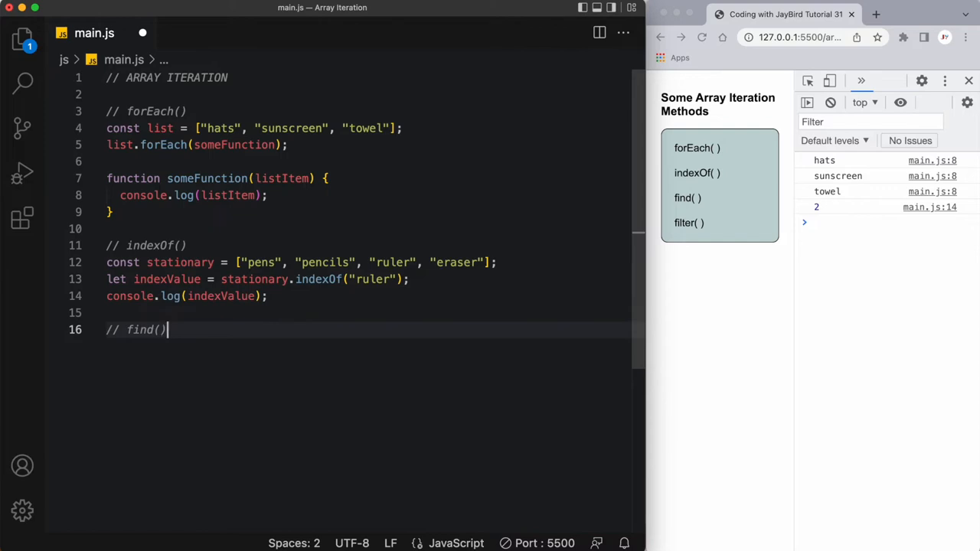
pyautogui.press('enter')
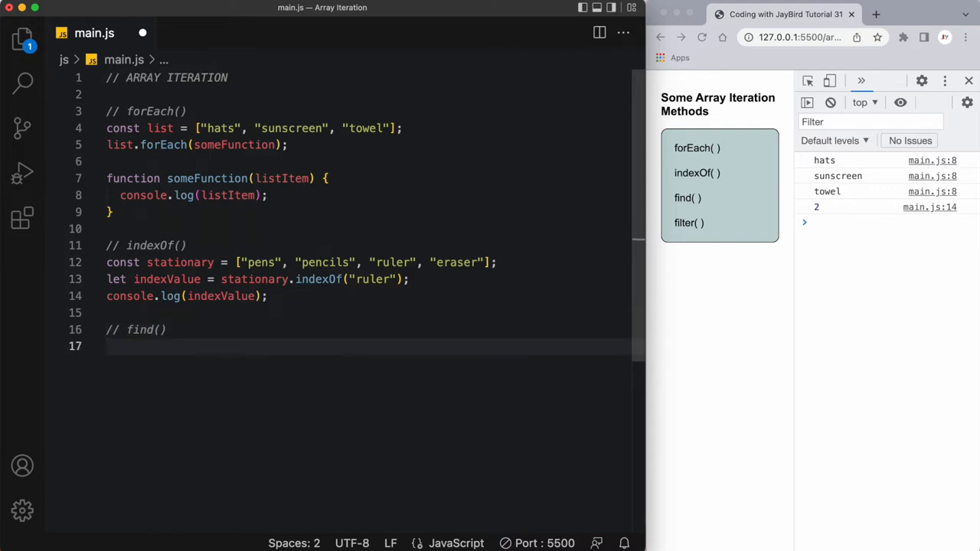
# Declare const ages = [9, 37, 15, 26, 12, 27]; under the find() comment
pyautogui.write('const ages')
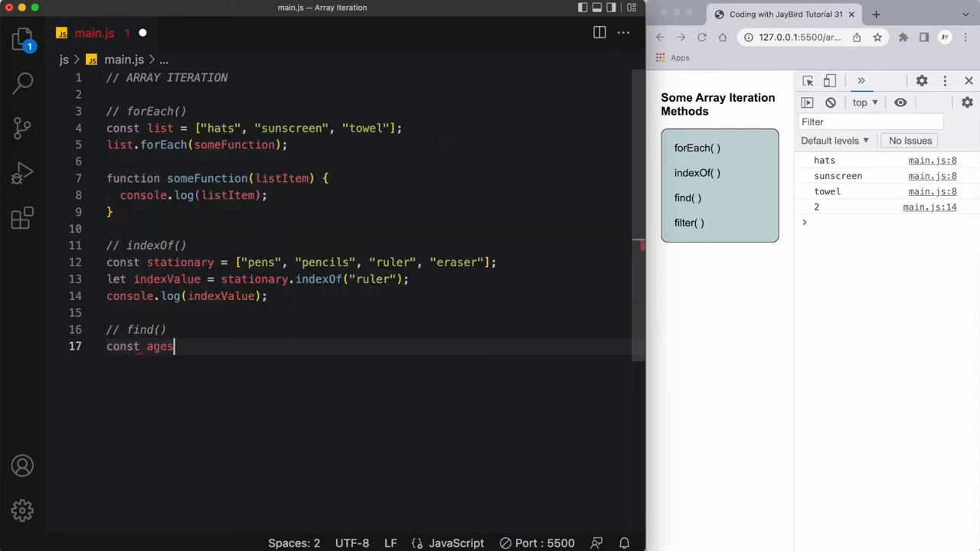
pyautogui.write('= [')
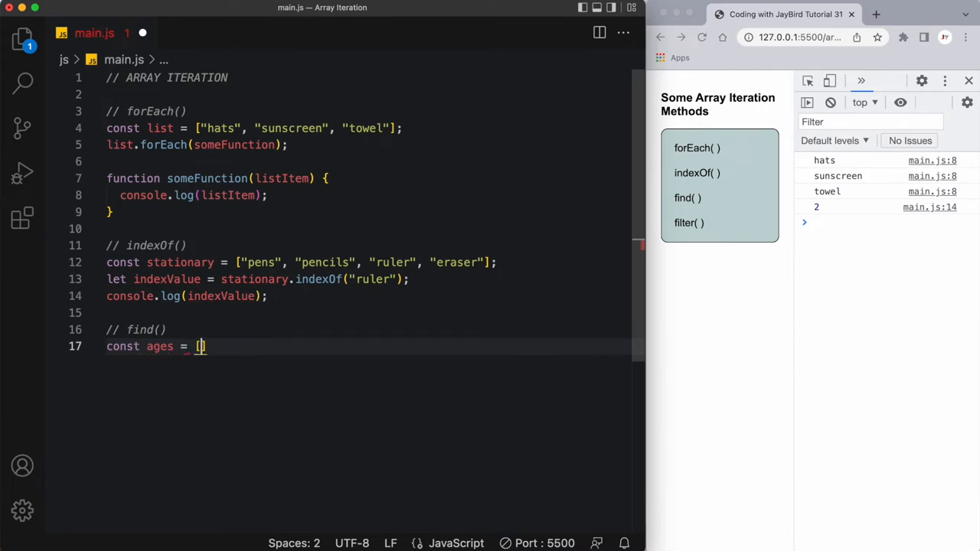
pyautogui.write('9')
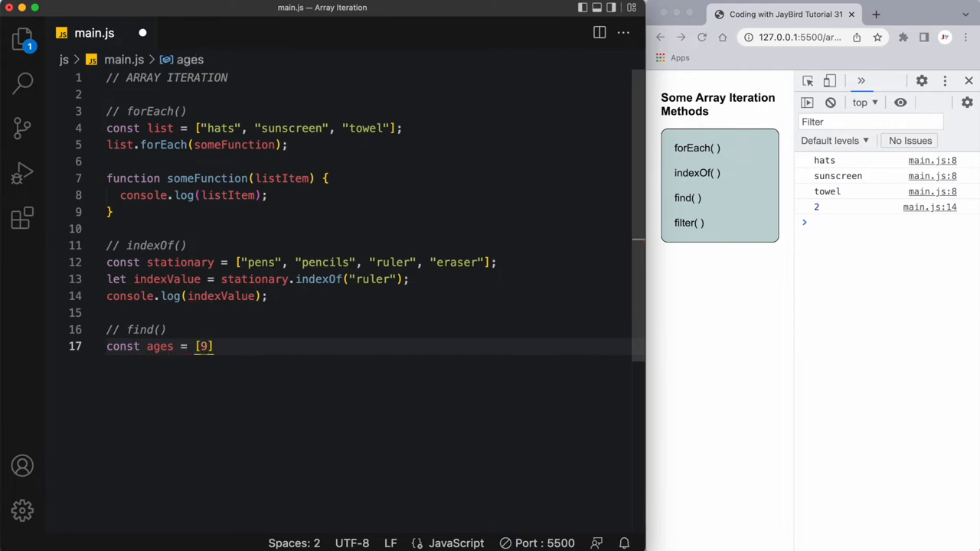
pyautogui.write(', 37, 1')
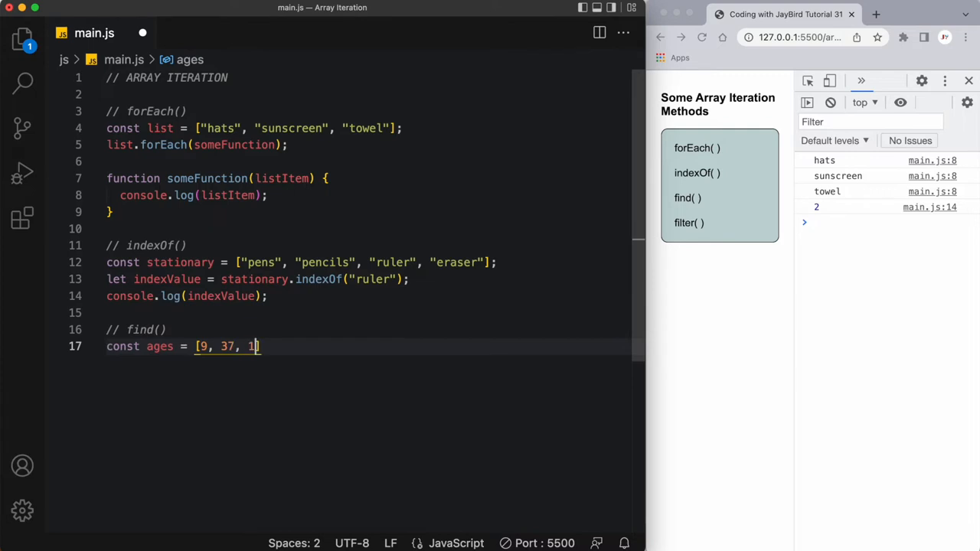
pyautogui.write('5, 26')
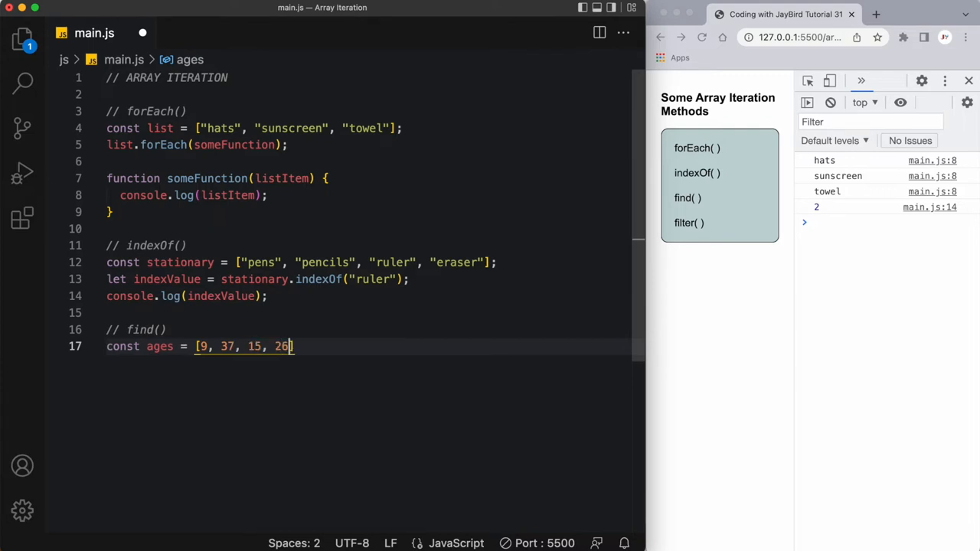
pyautogui.write(', 12, 27')
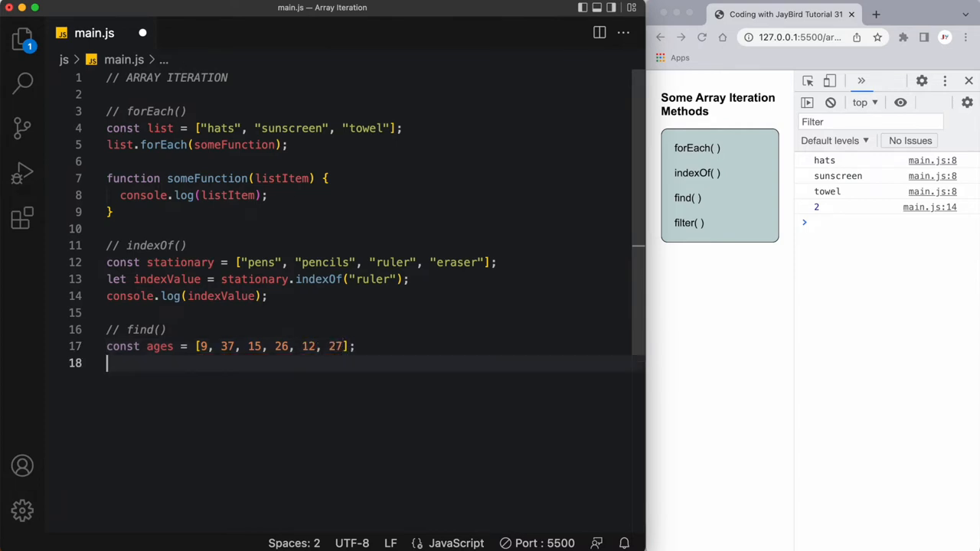
# Write let adults = ages.find(checkAge); using IntelliSense for the method and callback
pyautogui.write('let adults')
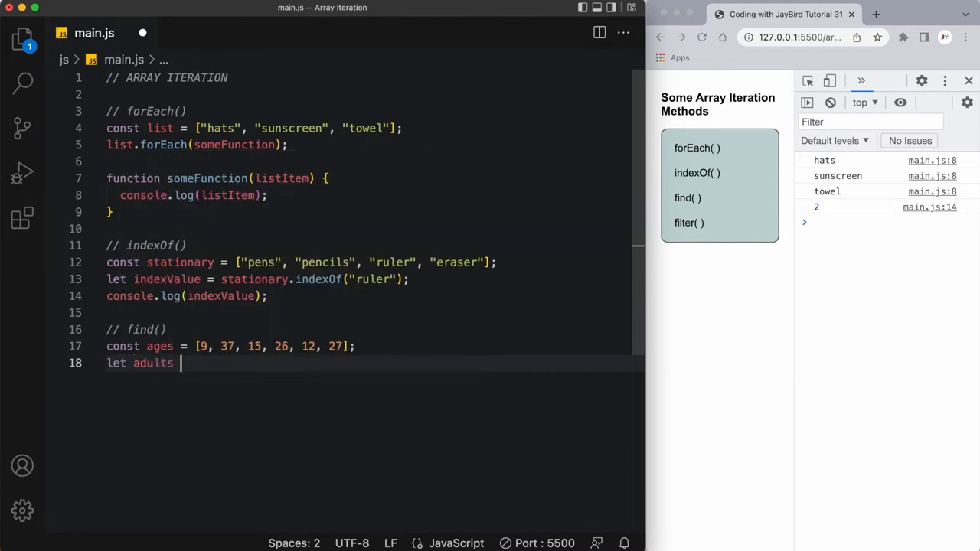
pyautogui.write('=')
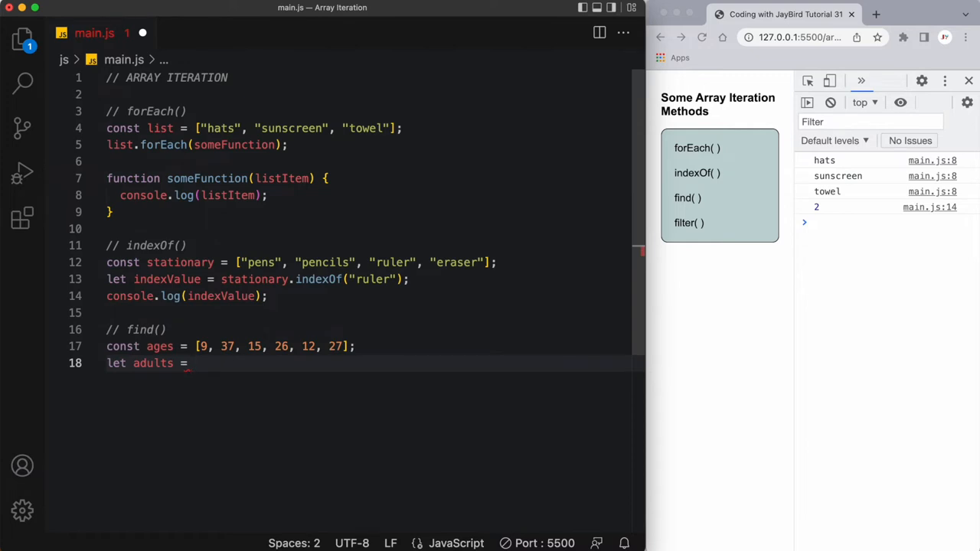
pyautogui.write('ages.')
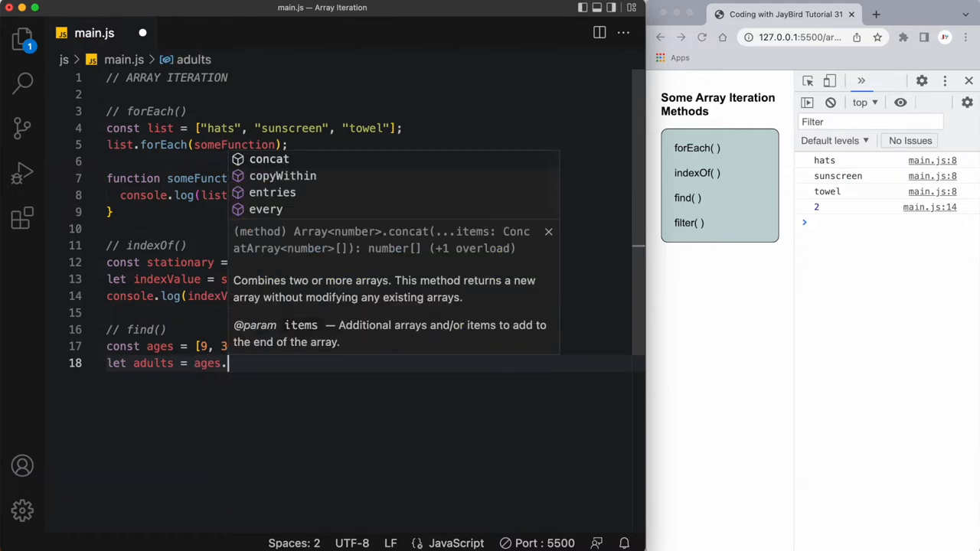
pyautogui.write('find();')
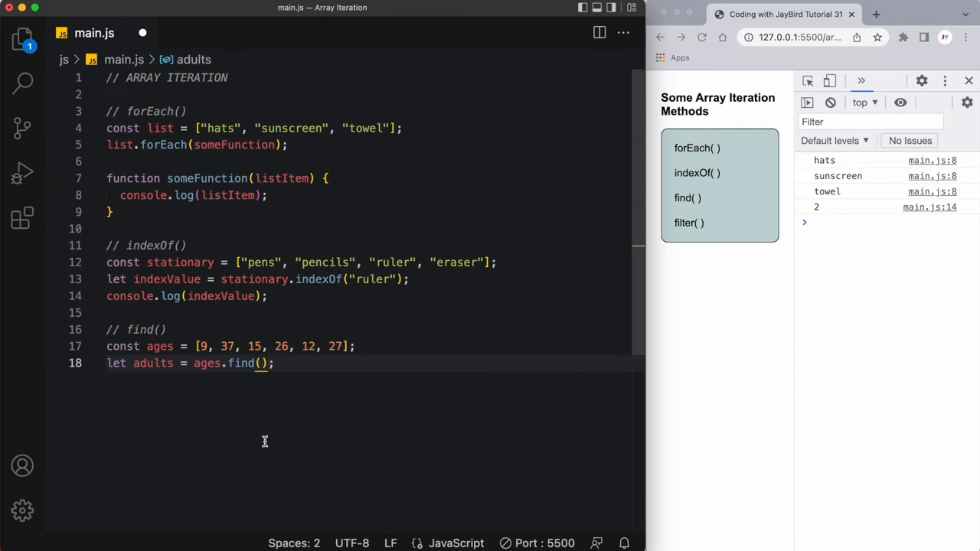
pyautogui.write('checkAge')
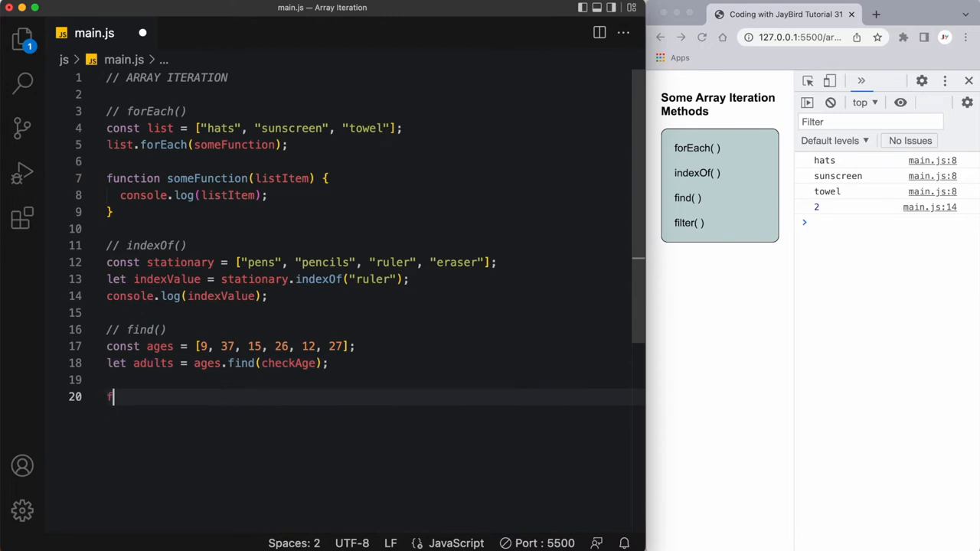
# Define function checkAge(age) whose body returns age > 18
pyautogui.write('function')
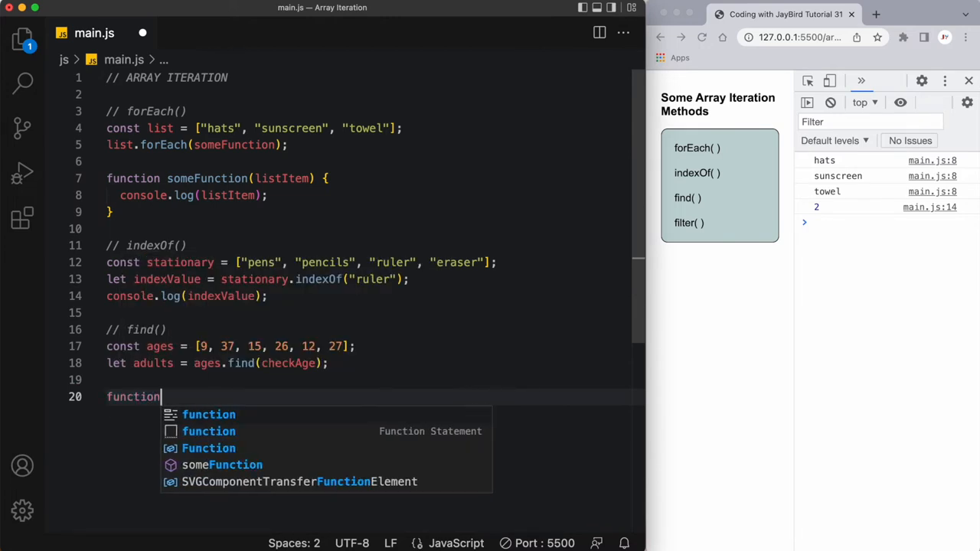
pyautogui.write('checkAge')
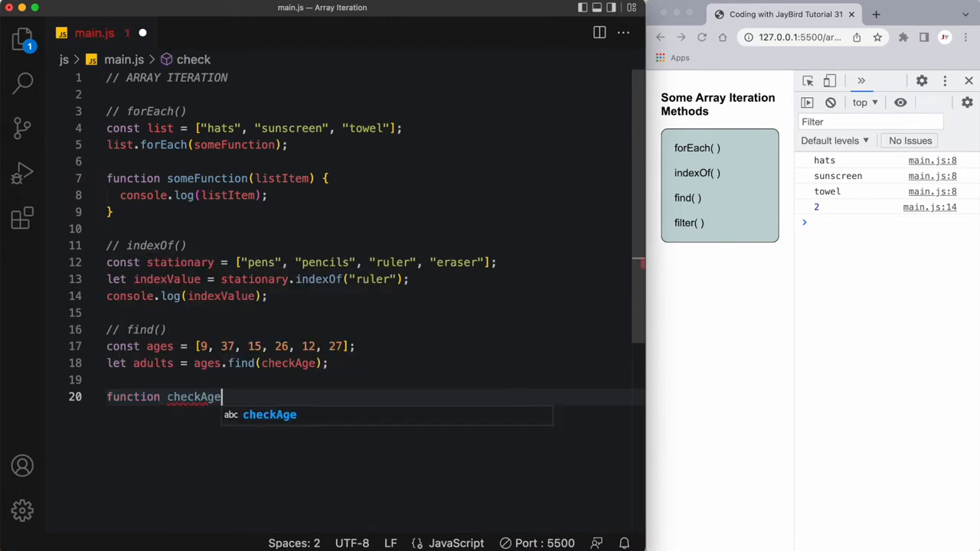
pyautogui.write('()')
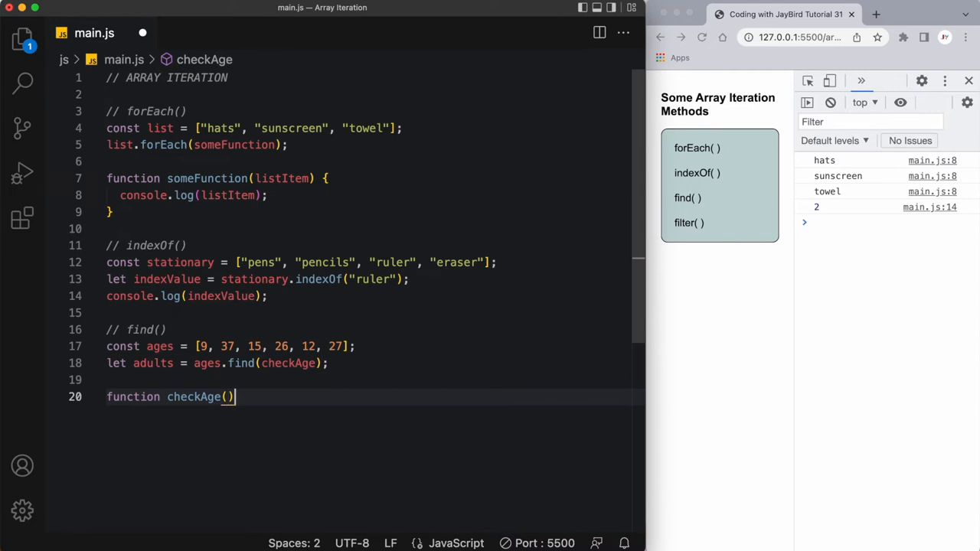
pyautogui.write('{')
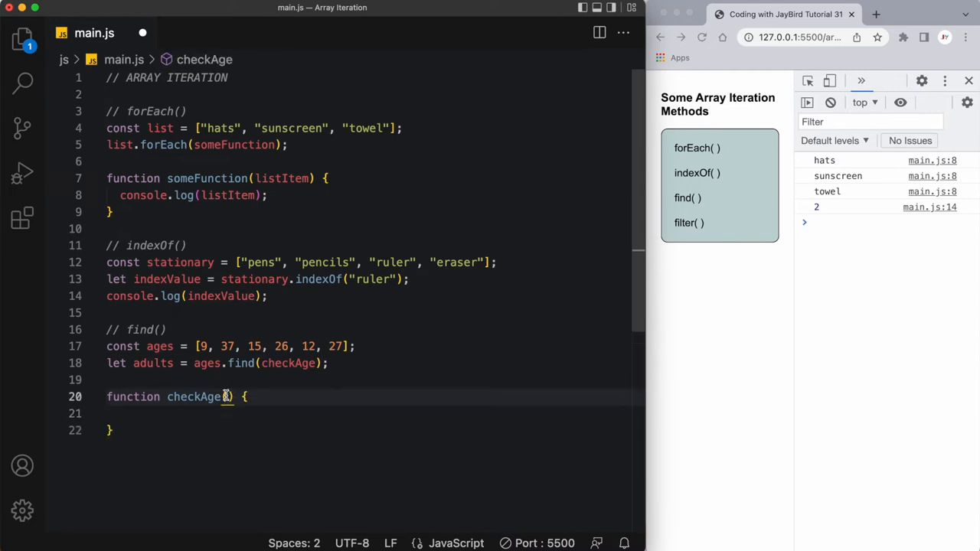
pyautogui.write('age')
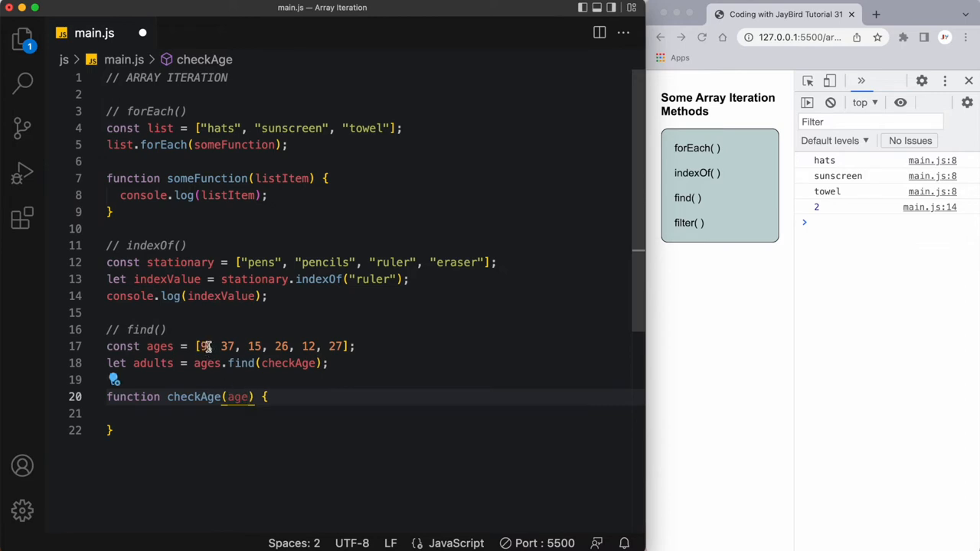
pyautogui.click(204, 413)
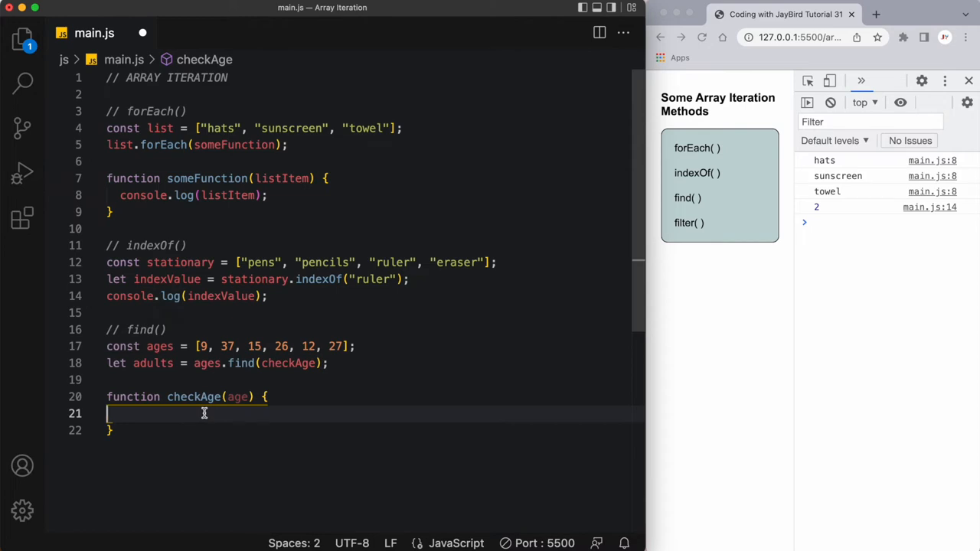
pyautogui.write('return age > 1')
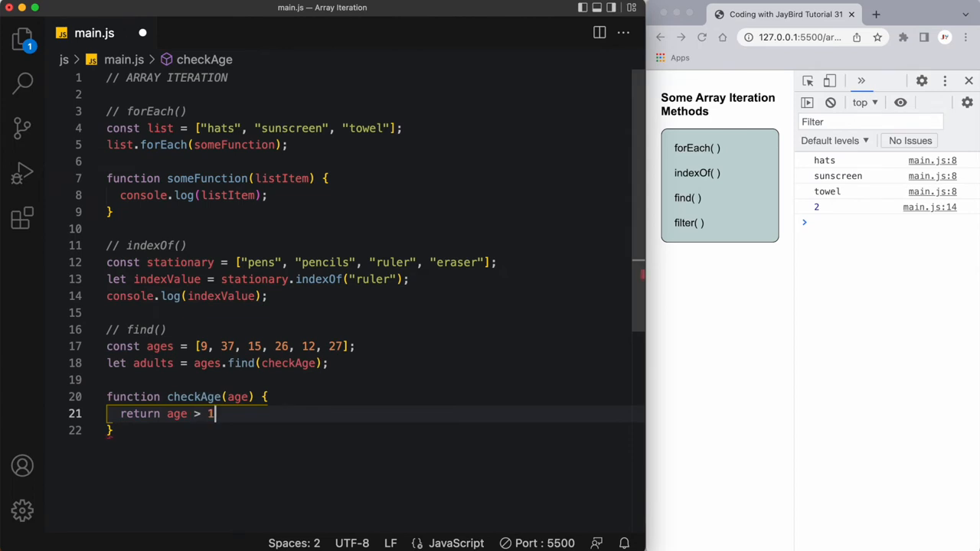
pyautogui.write('8;')
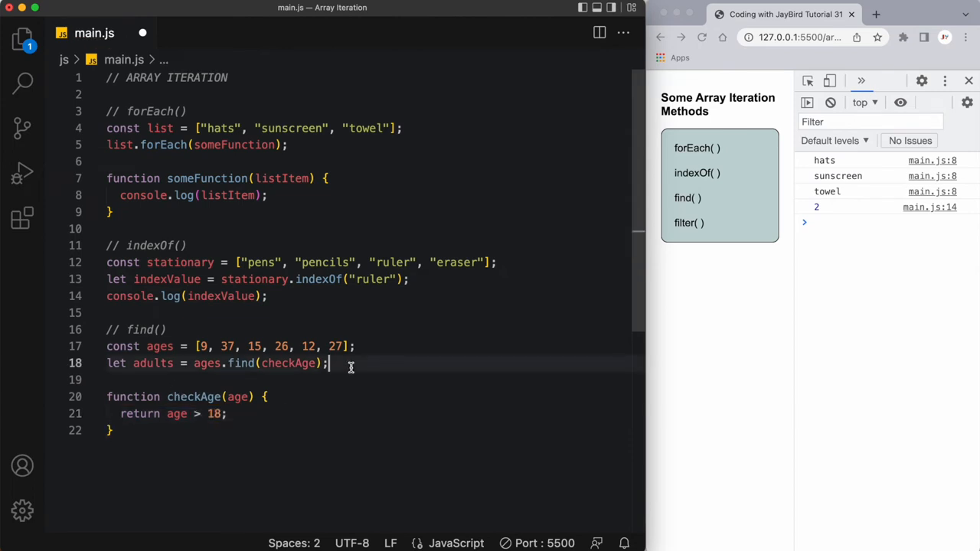
# Log adults after the find call so the console prints 37
pyautogui.write('console.log(adults);')
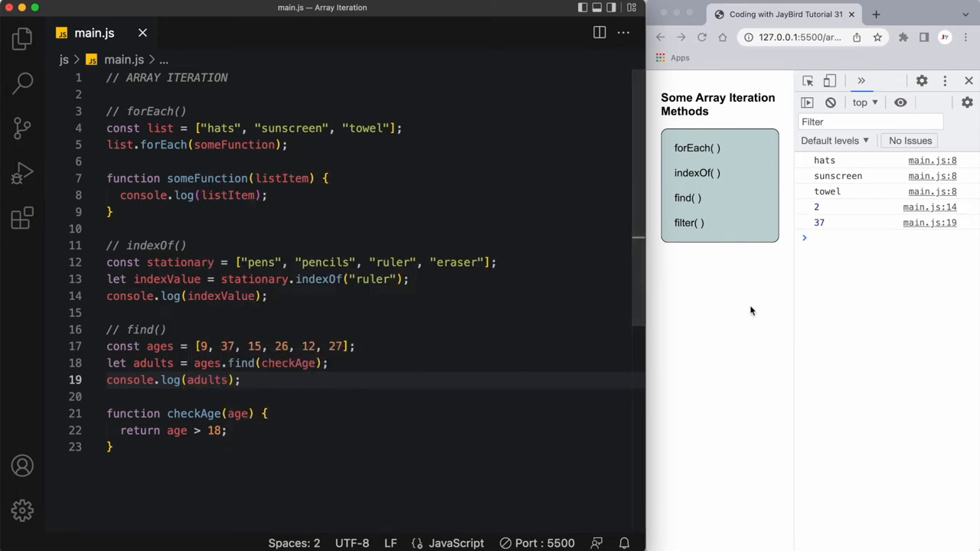
pyautogui.click(229, 346)
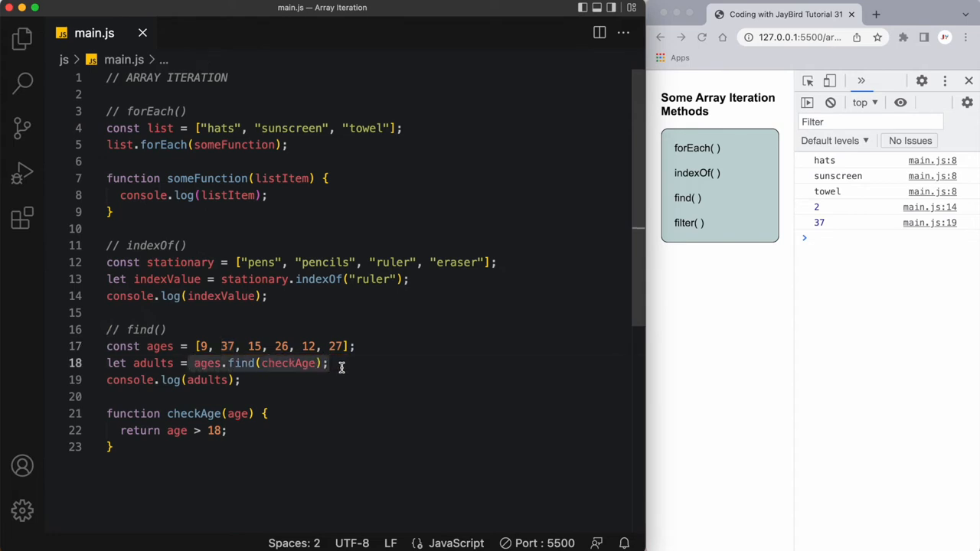
pyautogui.moveTo(314, 363)
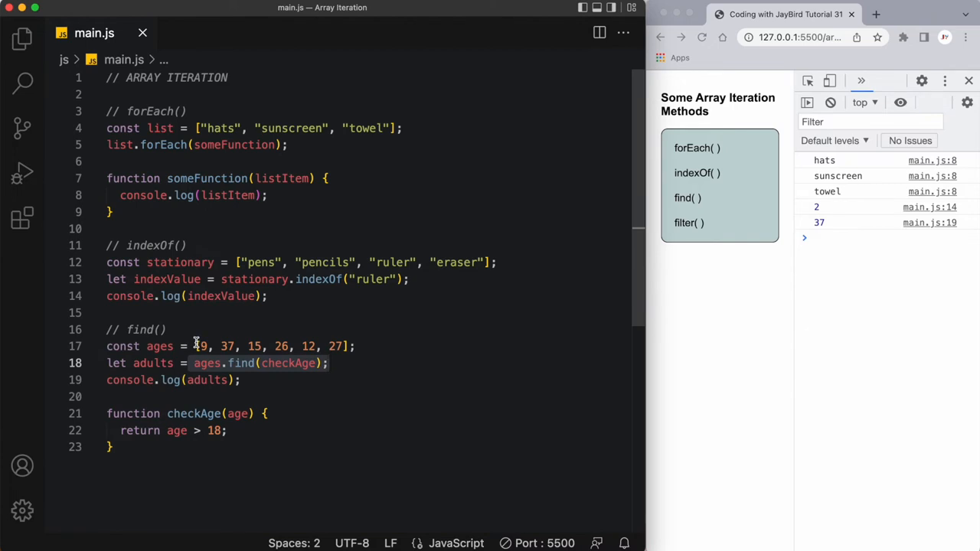
pyautogui.click(202, 346)
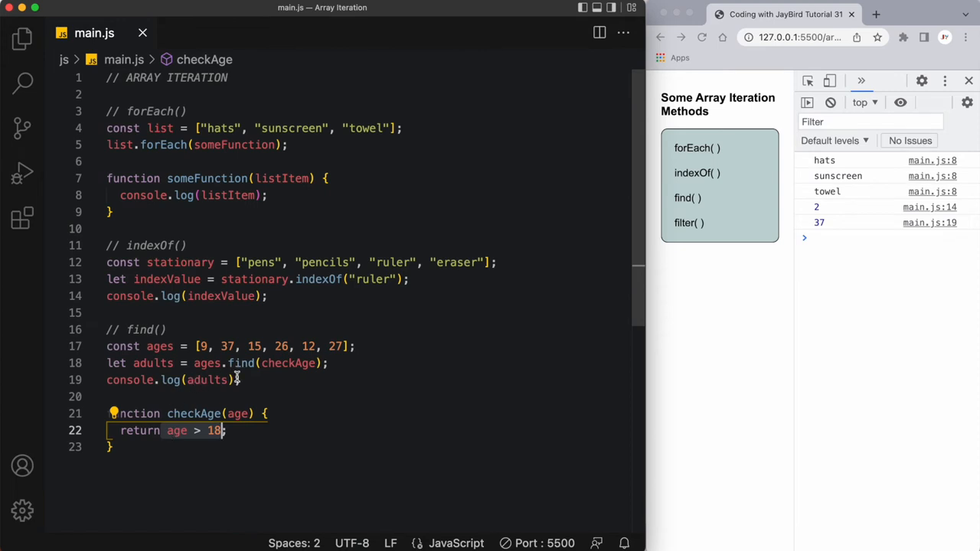
pyautogui.moveTo(226, 352)
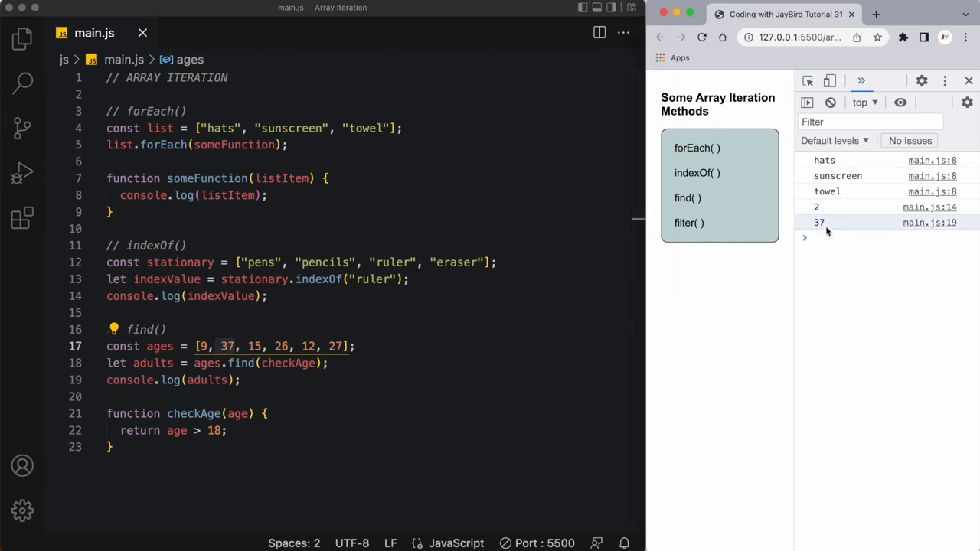
pyautogui.click(819, 223)
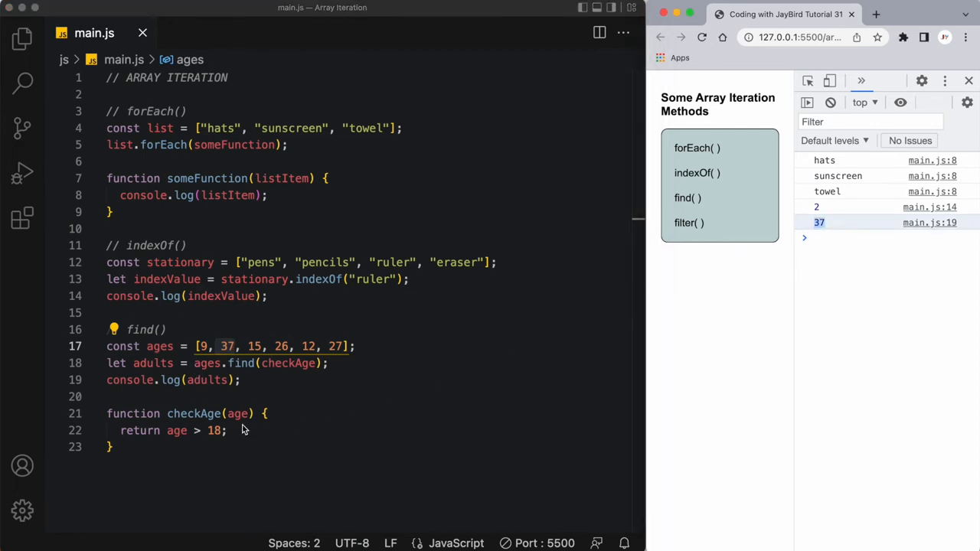
# Add a // filter() comment below the find section
pyautogui.write('//')
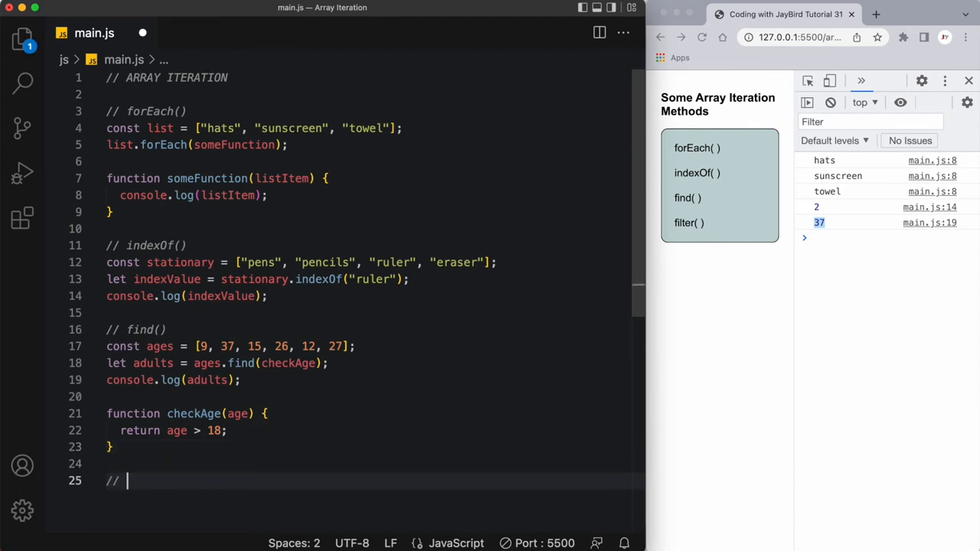
pyautogui.write('filter()')
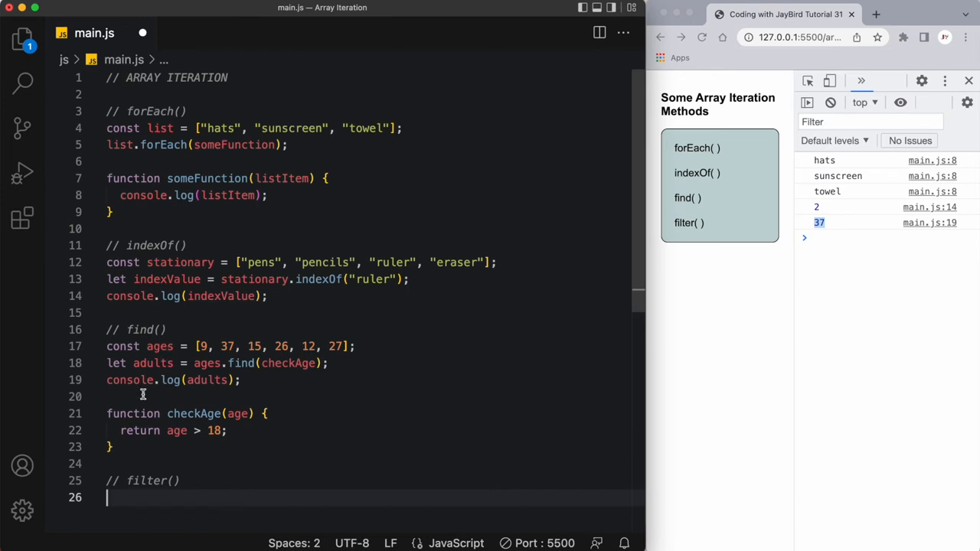
pyautogui.scroll(-3)
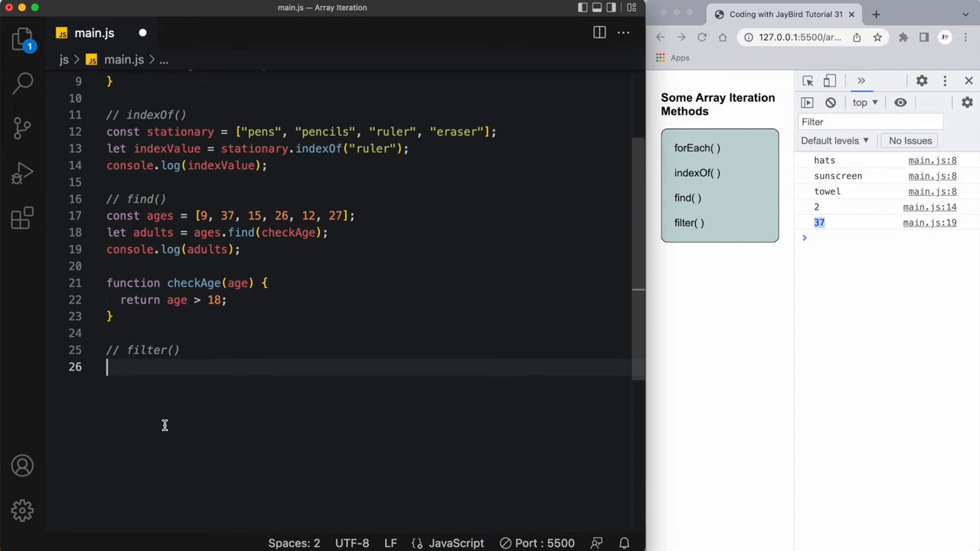
# Declare const grades = [89, 56, 79, 96, 83]; under the filter() comment
pyautogui.write('xont')
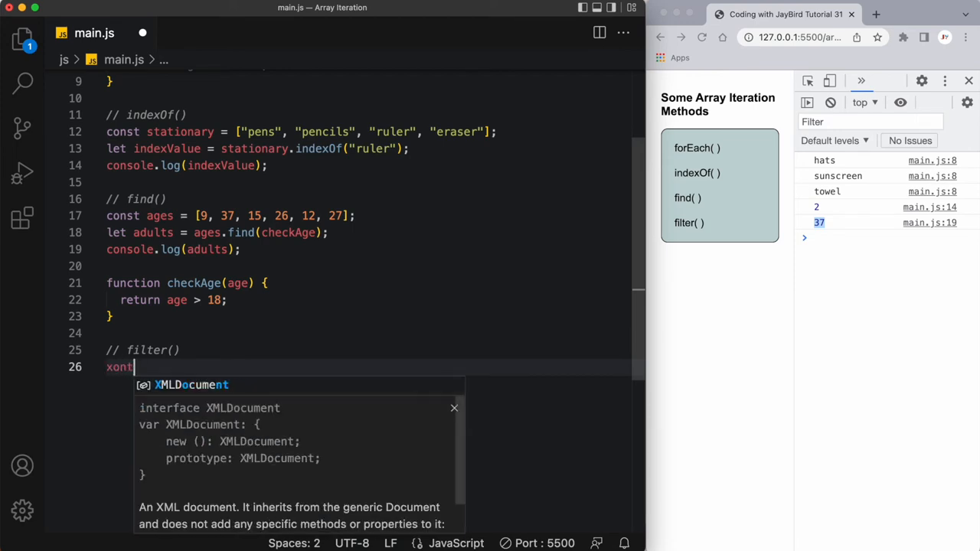
pyautogui.write('const')
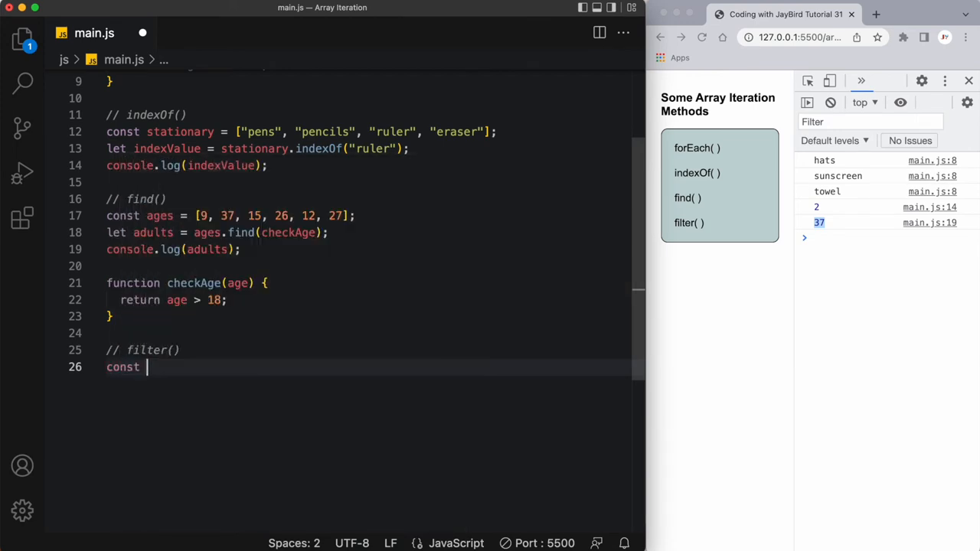
pyautogui.write('grades')
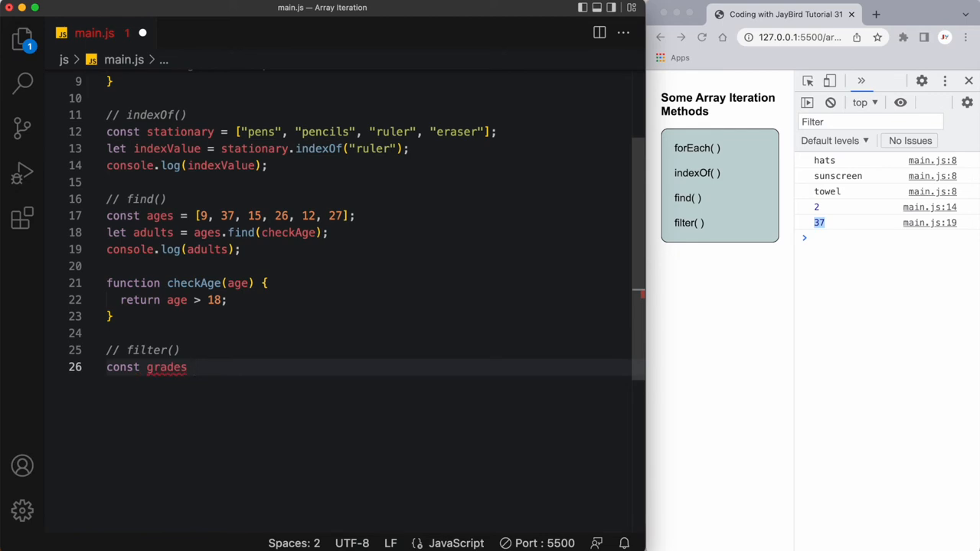
pyautogui.write('= [89]')
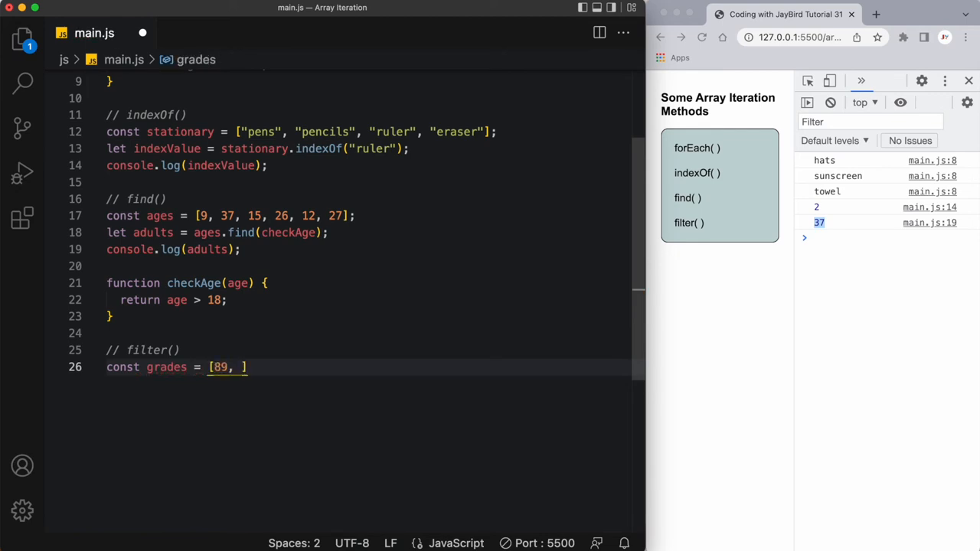
pyautogui.write('56, 7')
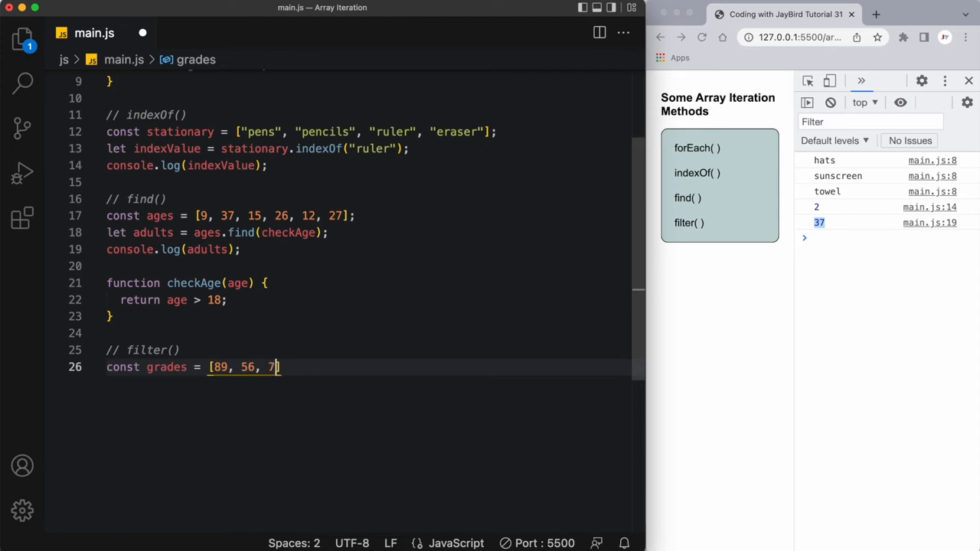
pyautogui.write('9, 96,')
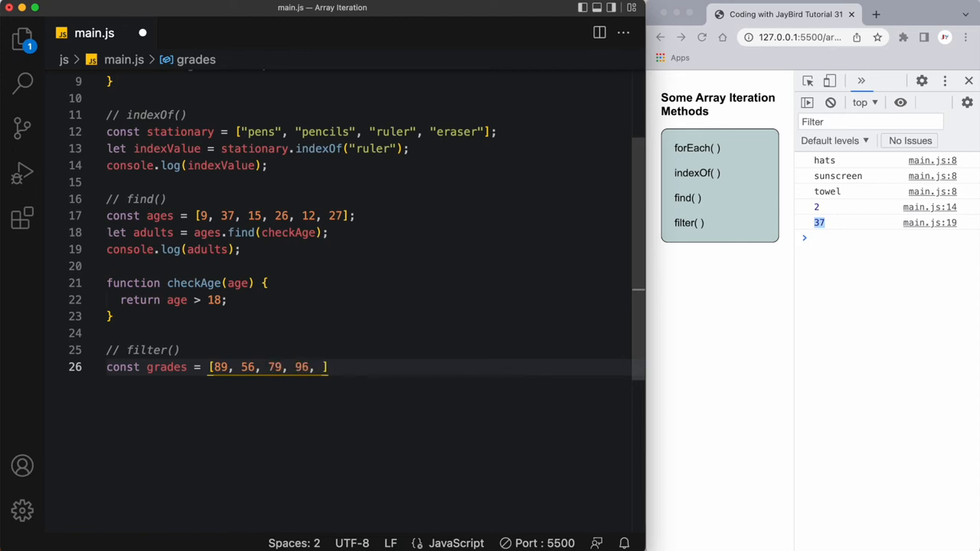
pyautogui.write('83];')
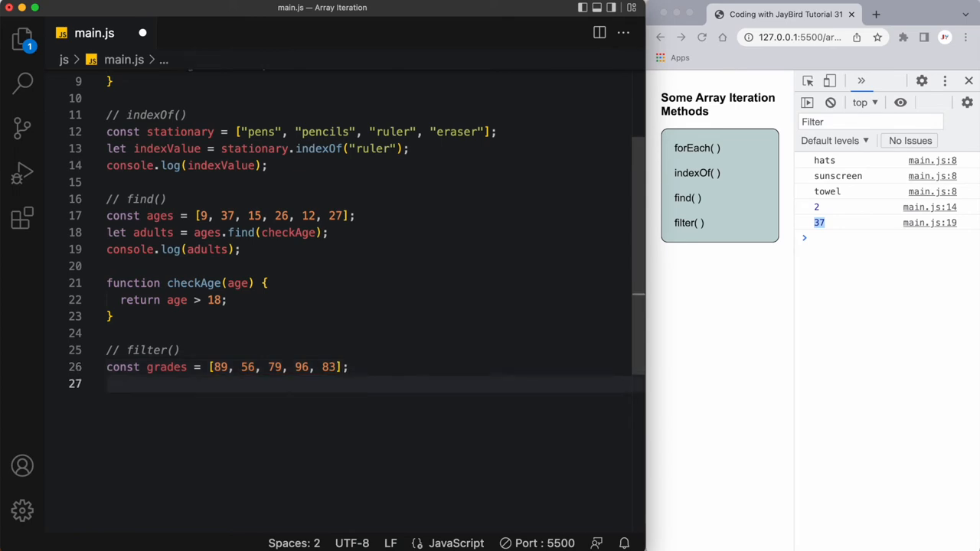
# Write const a = grades.filter(highGrade); with highGrade as the callback
pyautogui.write('const a')
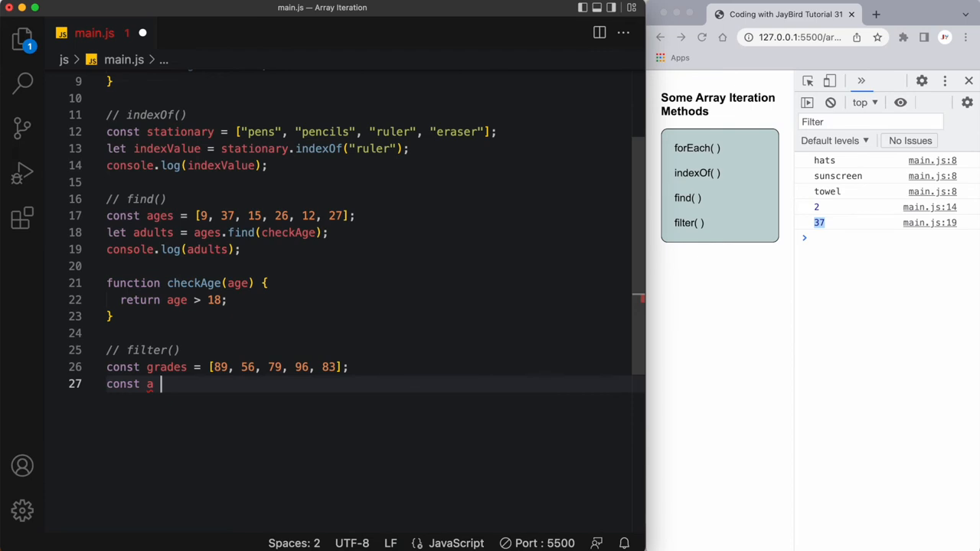
pyautogui.write('=')
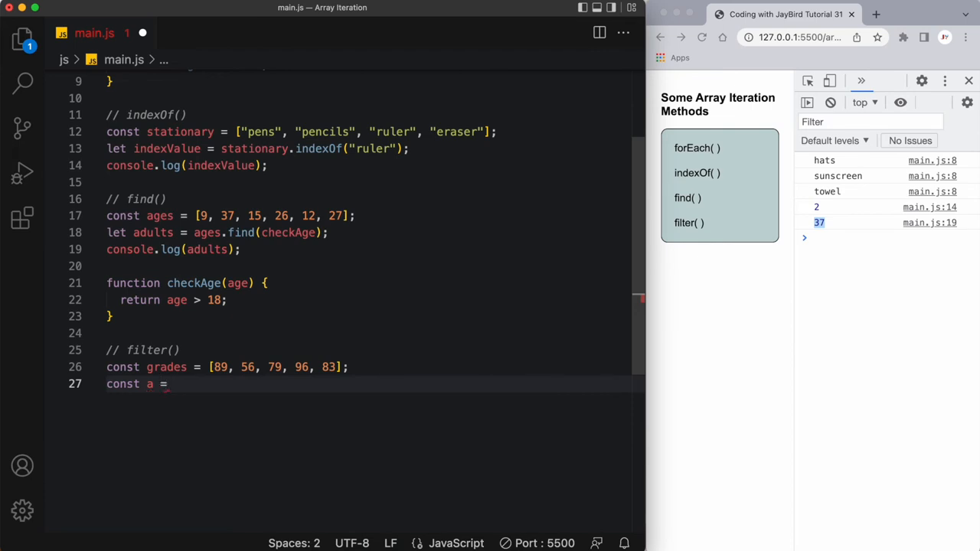
pyautogui.write('grades')
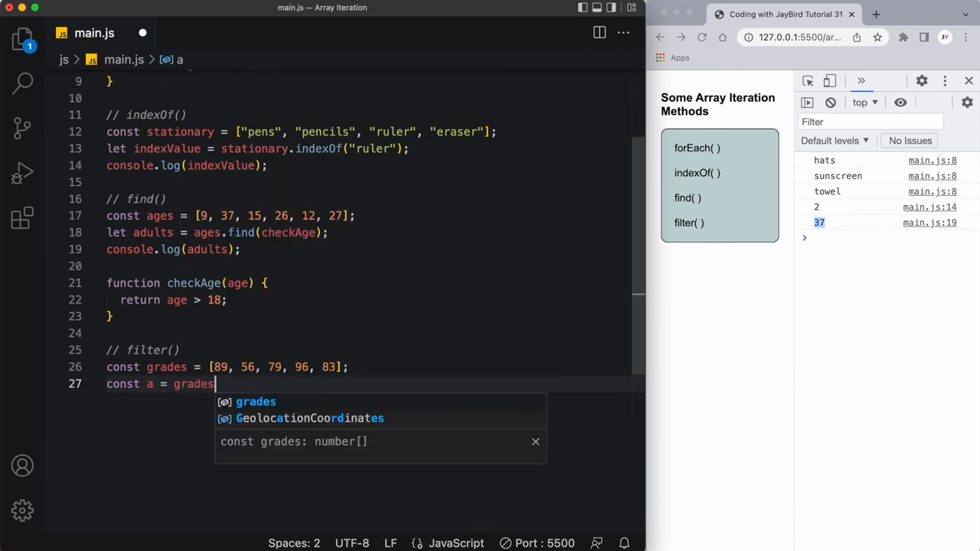
pyautogui.write('.')
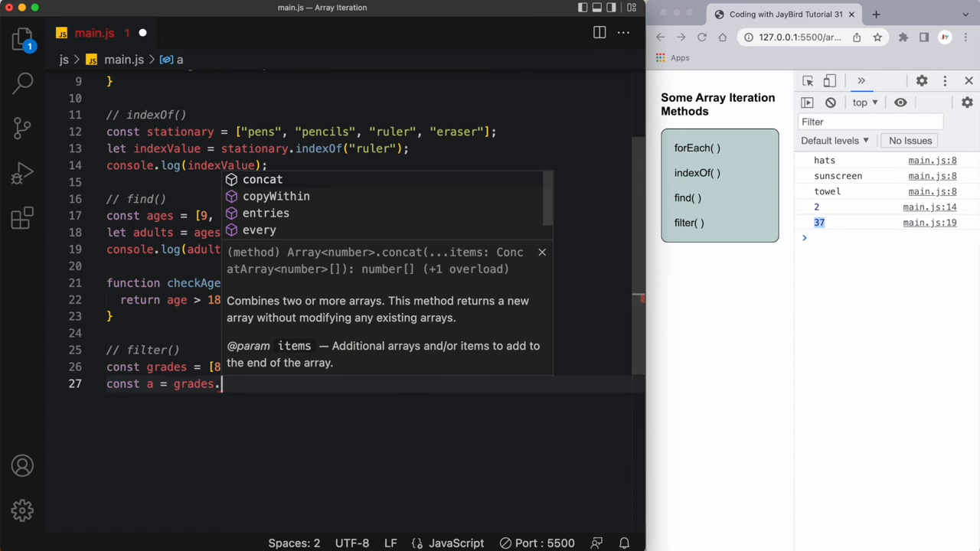
pyautogui.write('filter();')
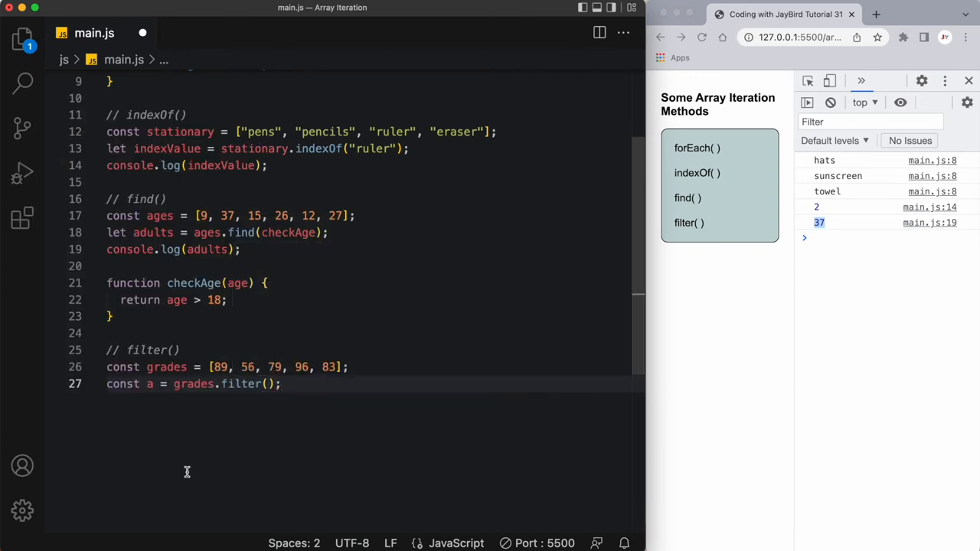
pyautogui.click(266, 383)
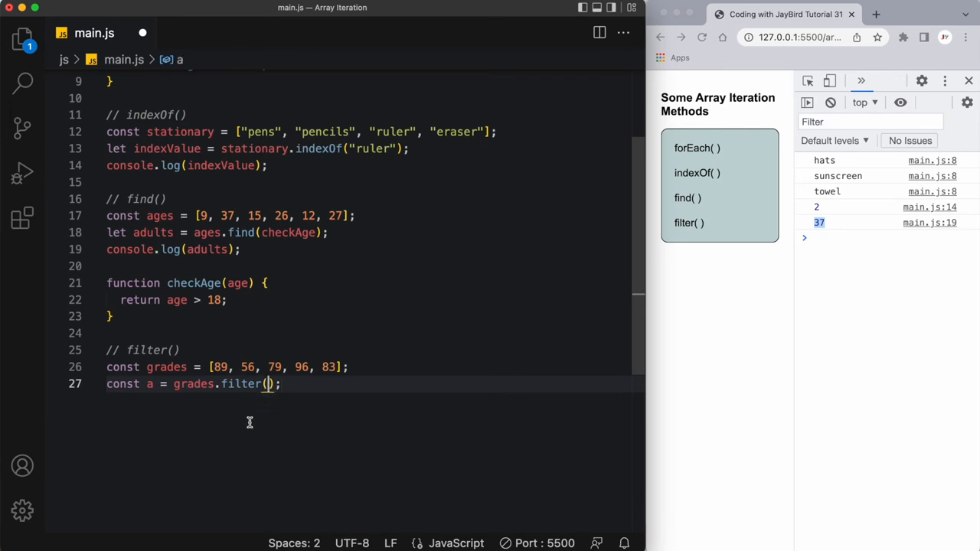
pyautogui.write('high')
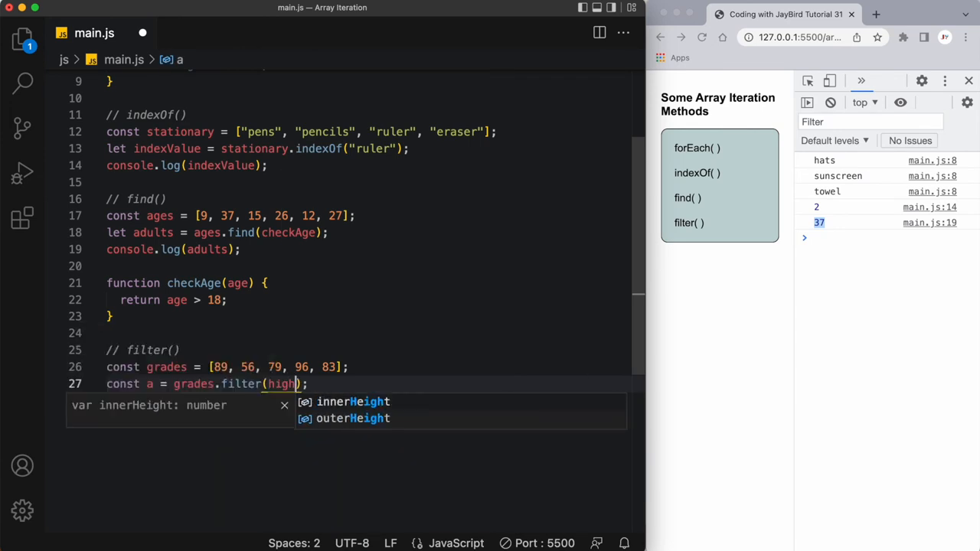
pyautogui.write('Grade')
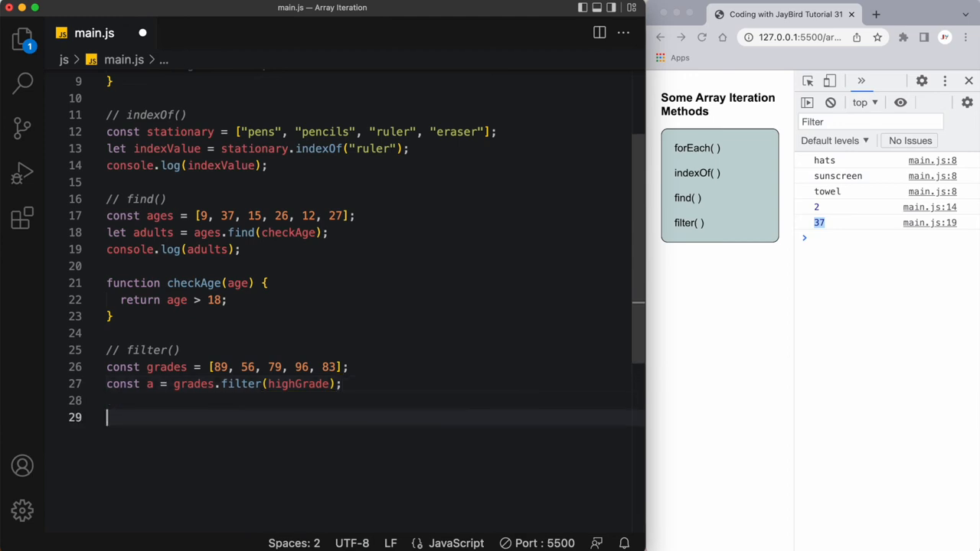
pyautogui.write('function highGrade(')
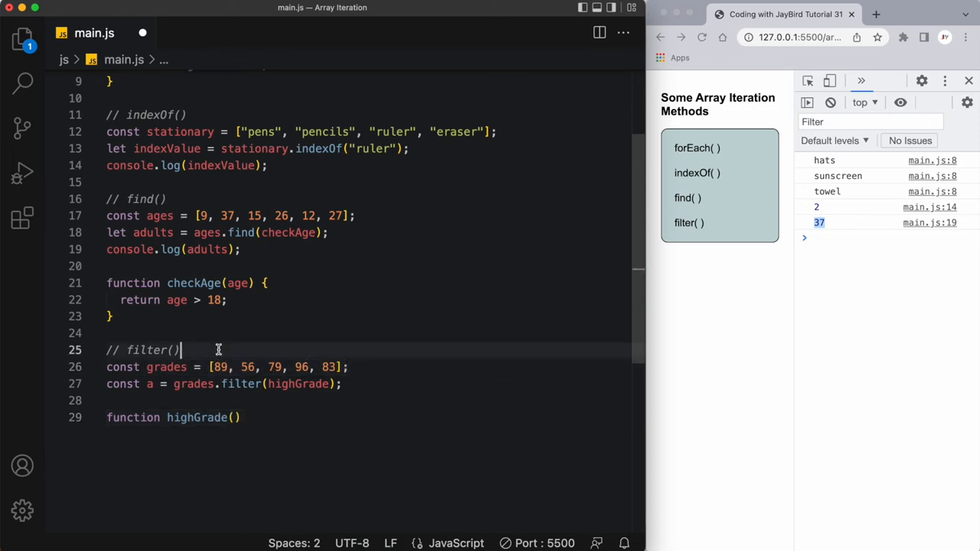
# Complete function highGrade(grade) returning grade > 79 and log a, printing [89, 96, 83]
pyautogui.click(242, 368)
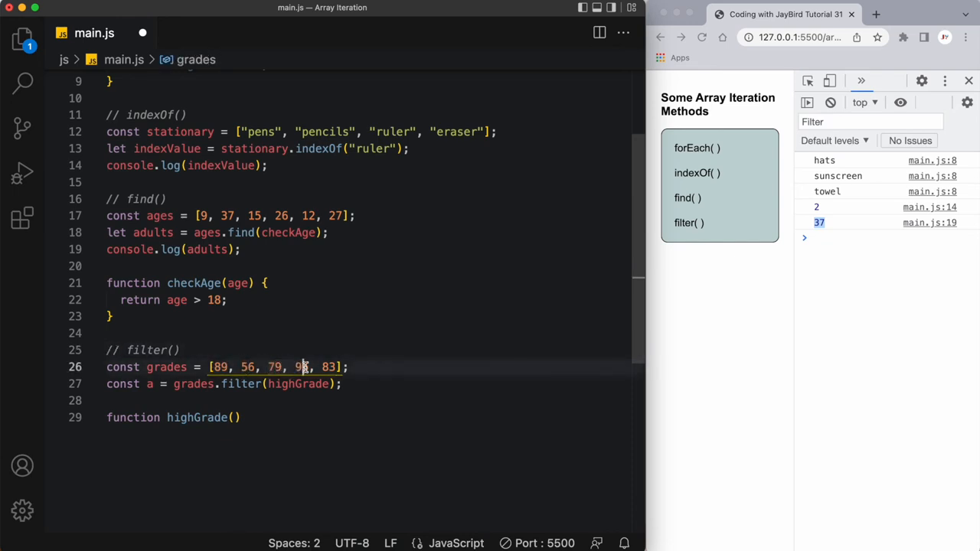
pyautogui.write('g')
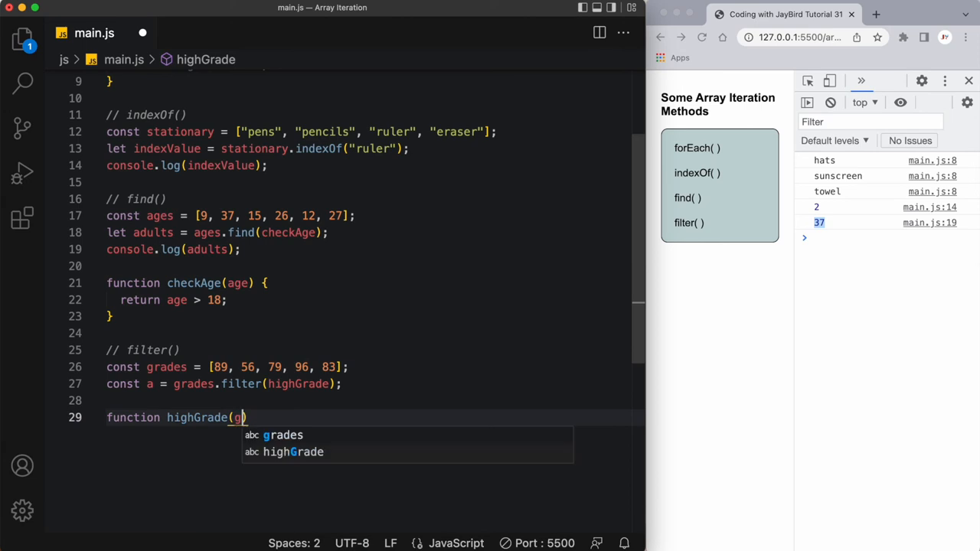
pyautogui.write('rade')
pyautogui.write('return')
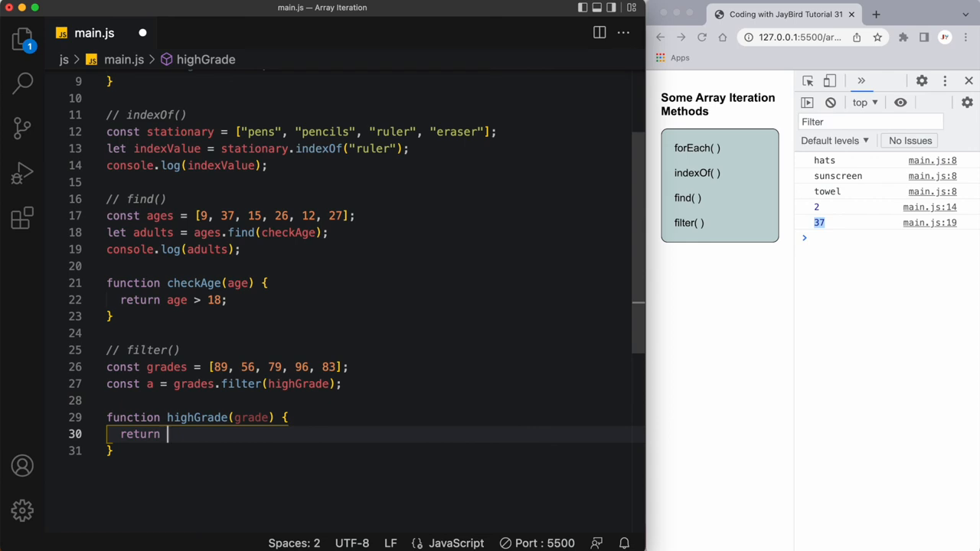
pyautogui.write('grade >')
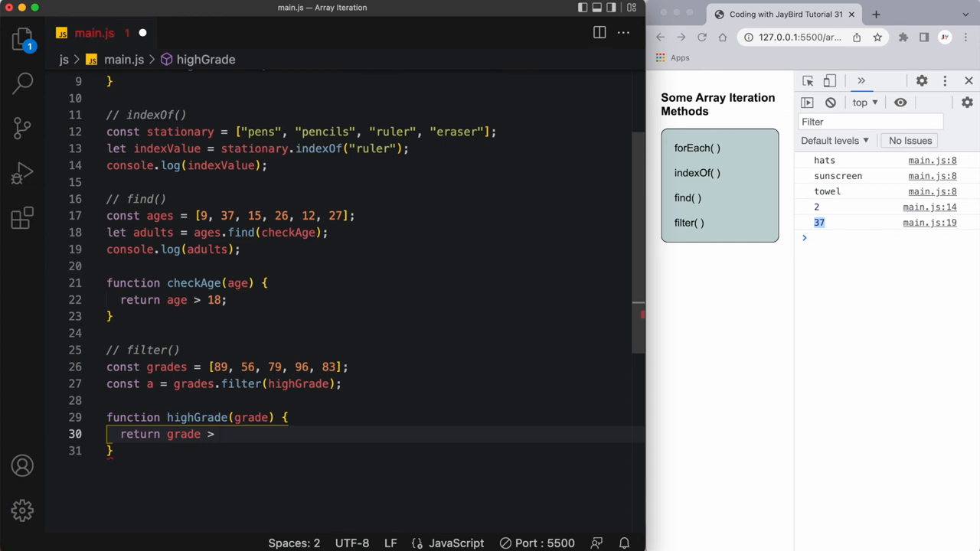
pyautogui.write('79;')
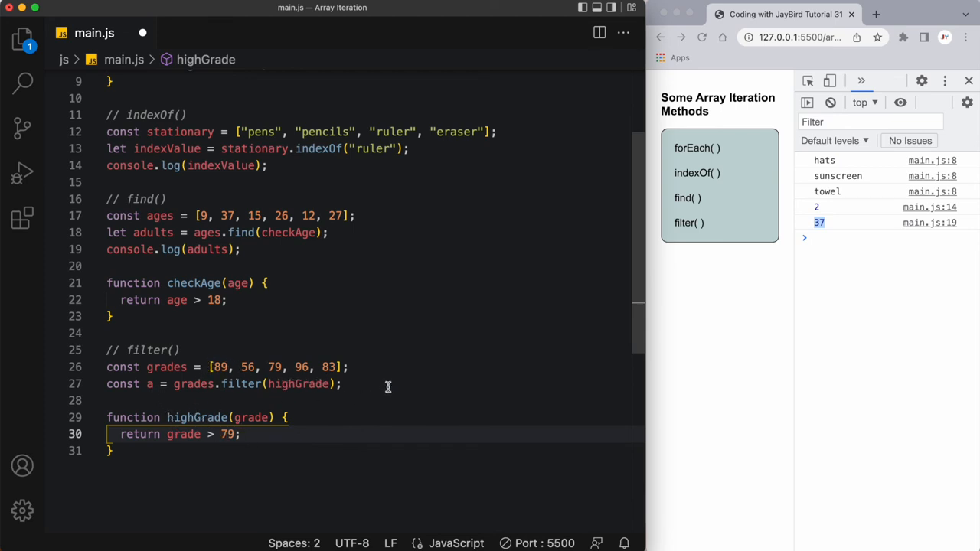
pyautogui.write('console.log(a);')
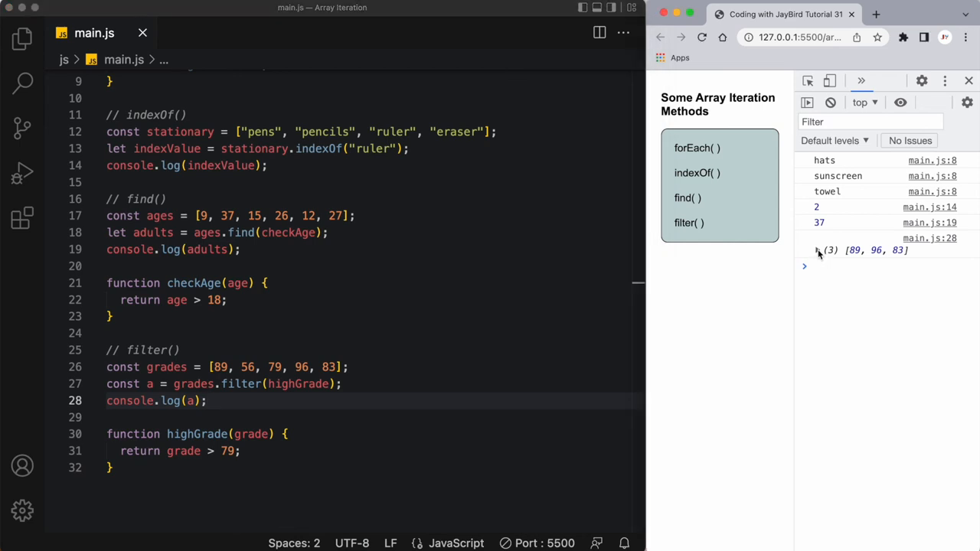
# Expand the logged filter result [89, 96, 83] in the DevTools console to show its three entries
pyautogui.click(818, 251)
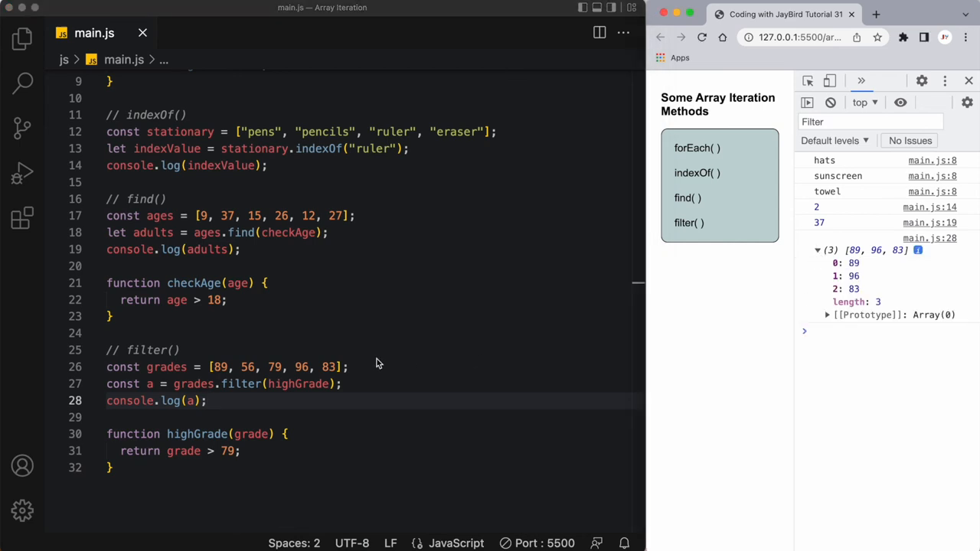
pyautogui.click(223, 367)
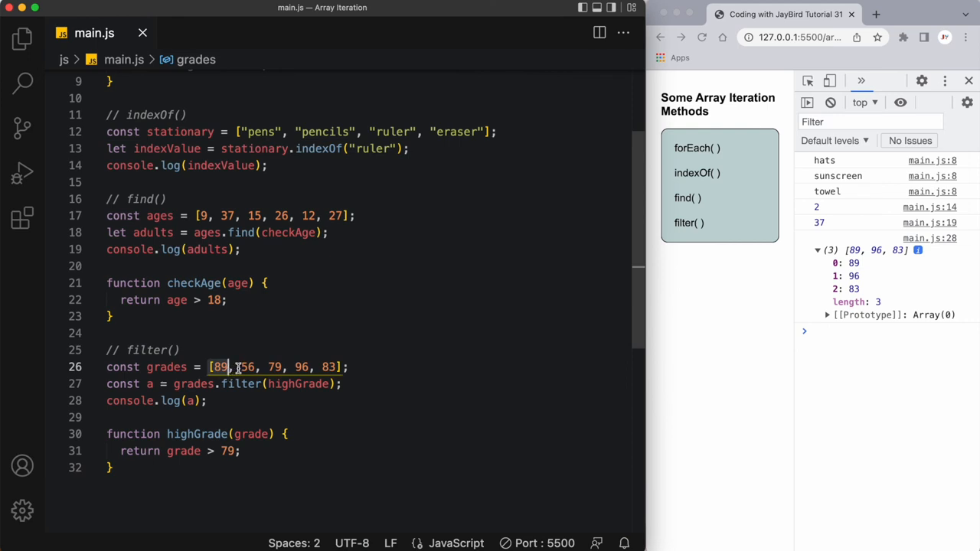
pyautogui.click(276, 383)
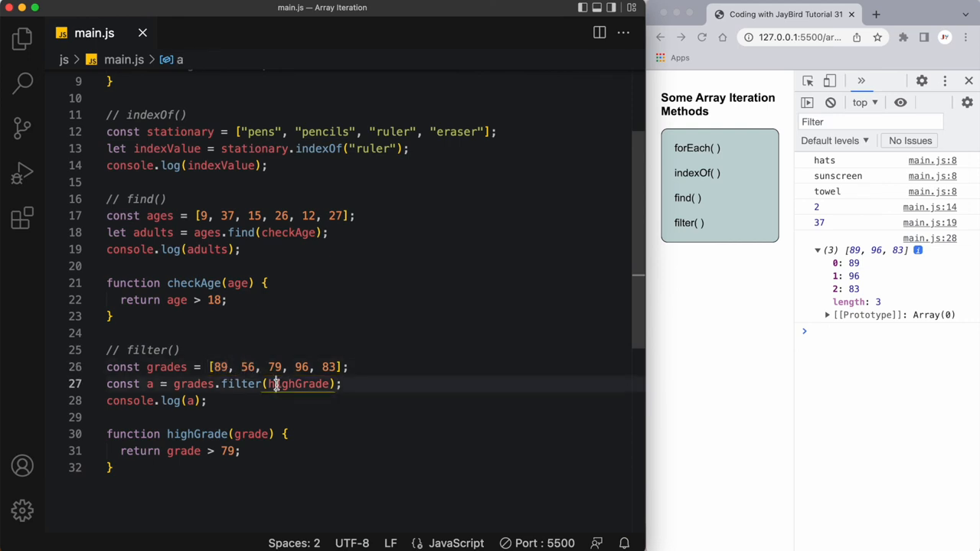